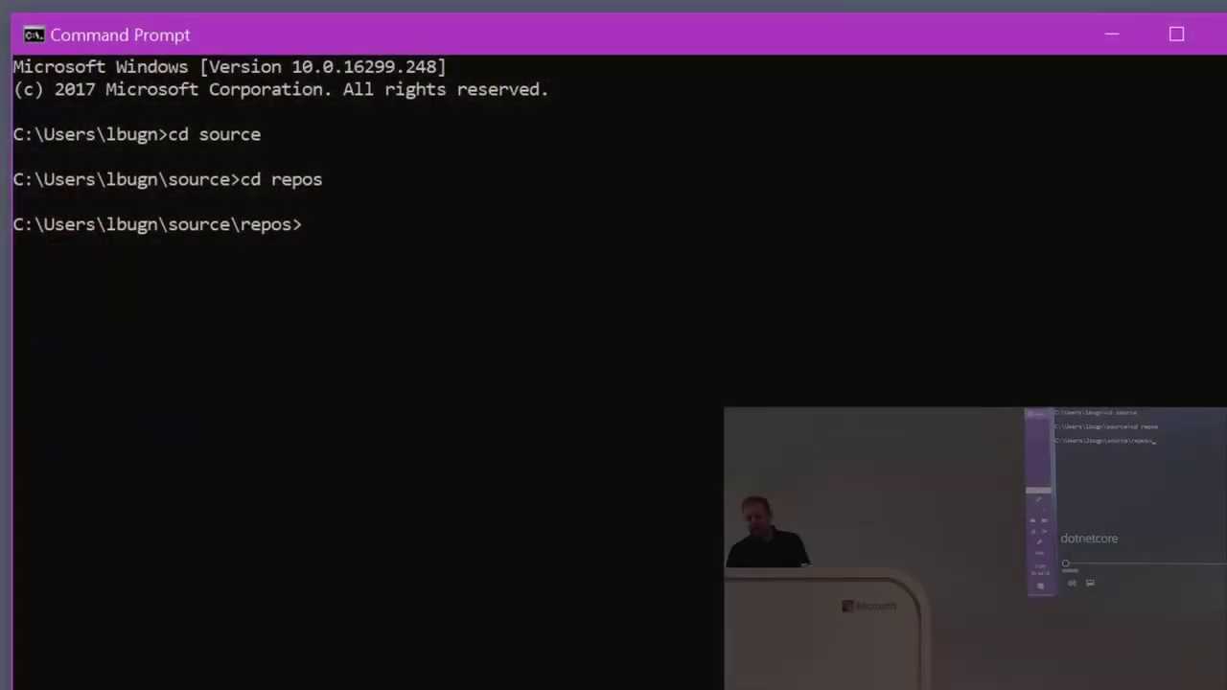
Make folder LbTestLinux, scaffold a Razor app there with dotnet new razor, and run it
{"action": "type", "text": "md LbTestLinux"}
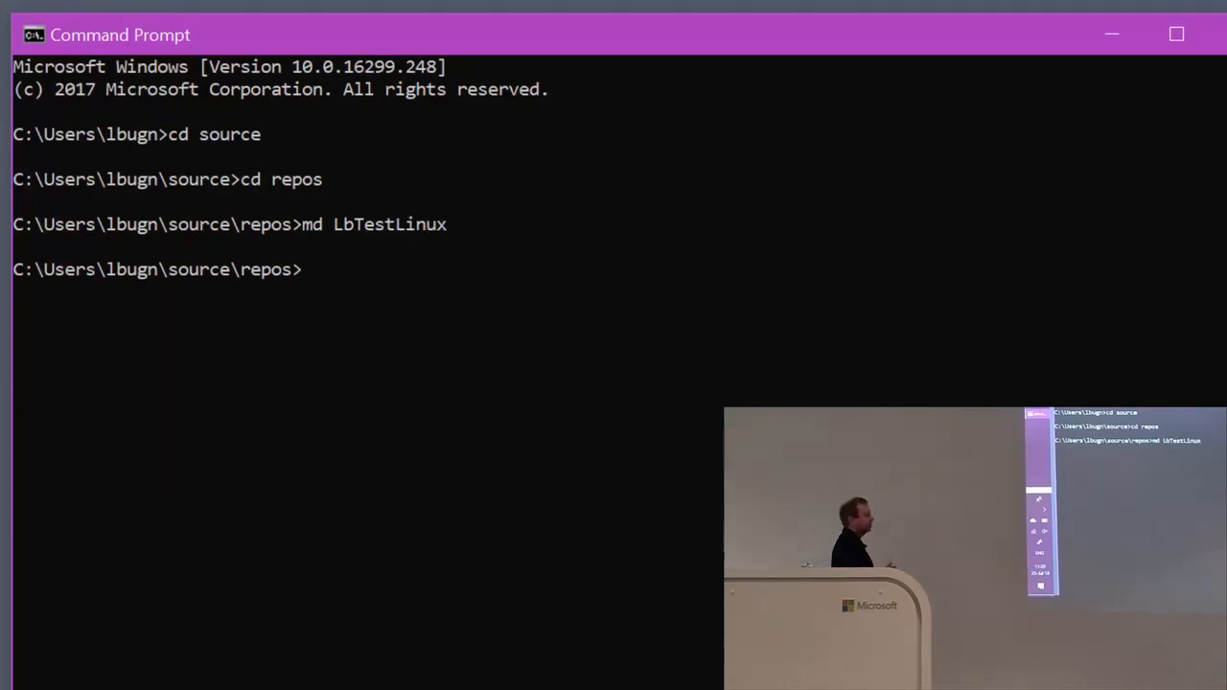
{"action": "type", "text": "cd LbTestLinux"}
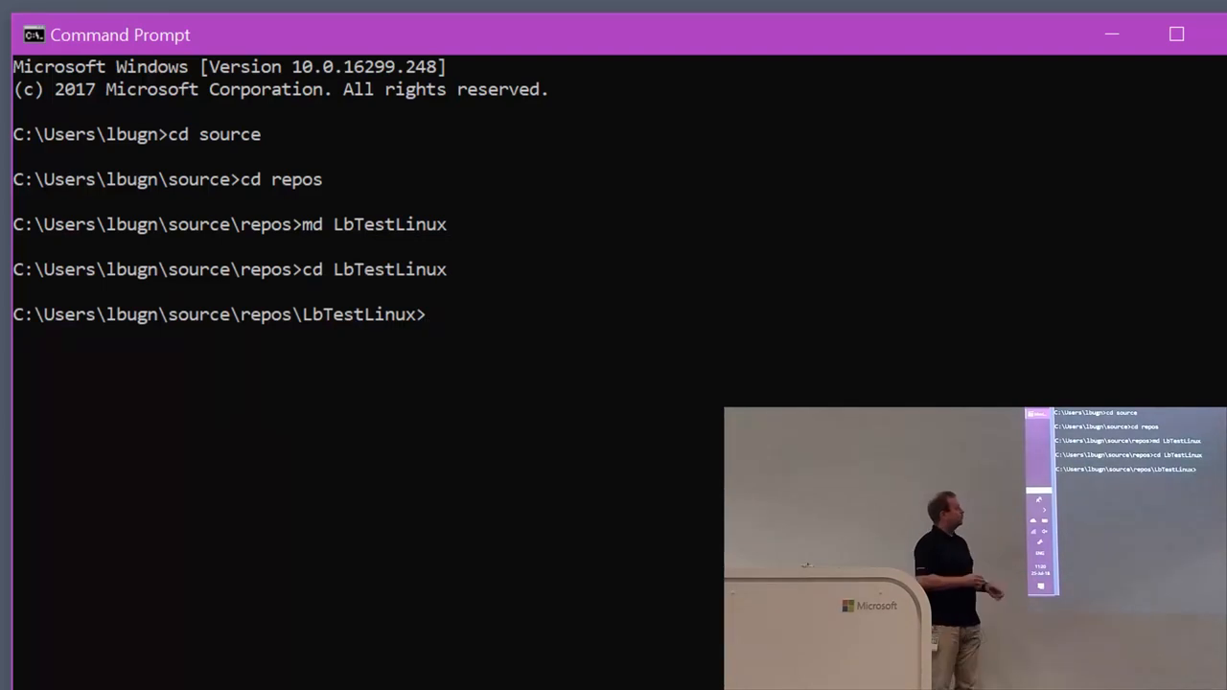
{"action": "type", "text": "dotnet new razor"}
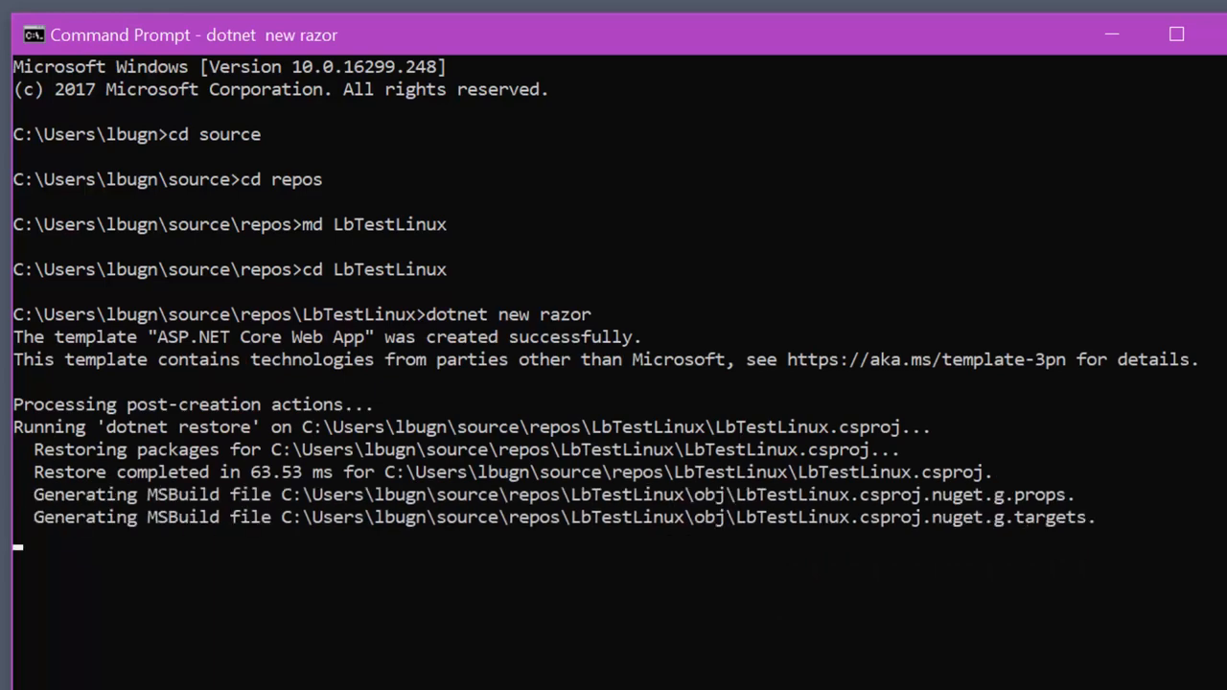
{"action": "type", "text": "dotnet run"}
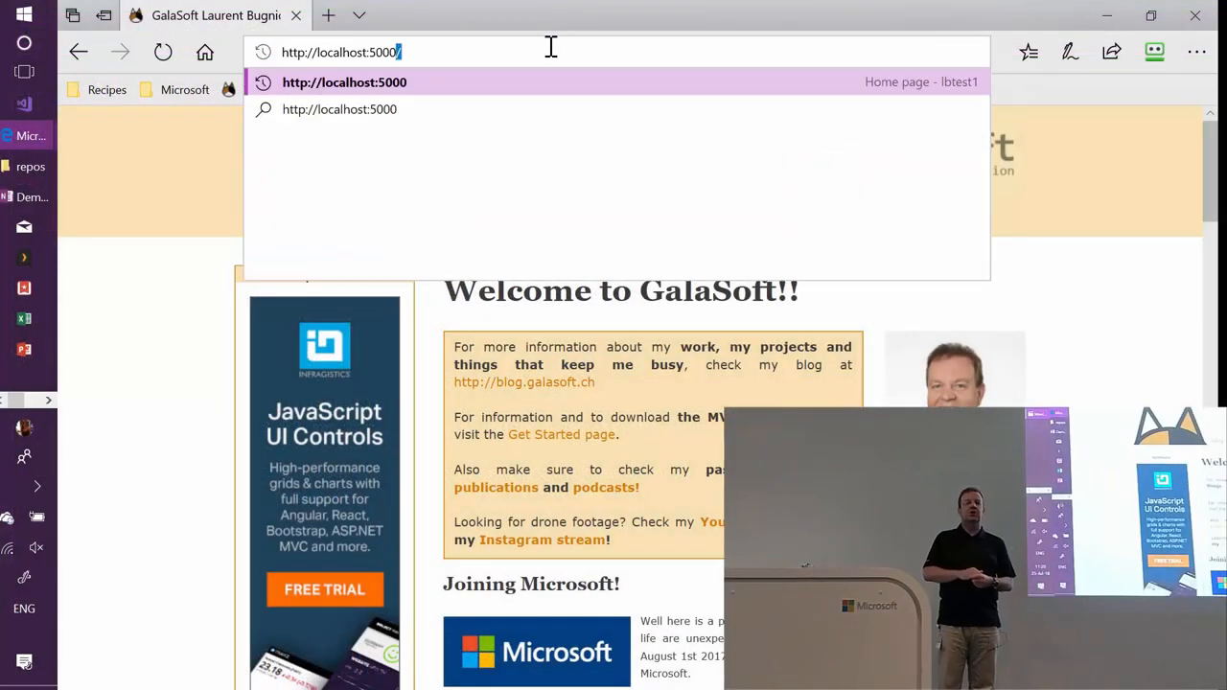
{"action": "key", "text": "Enter"}
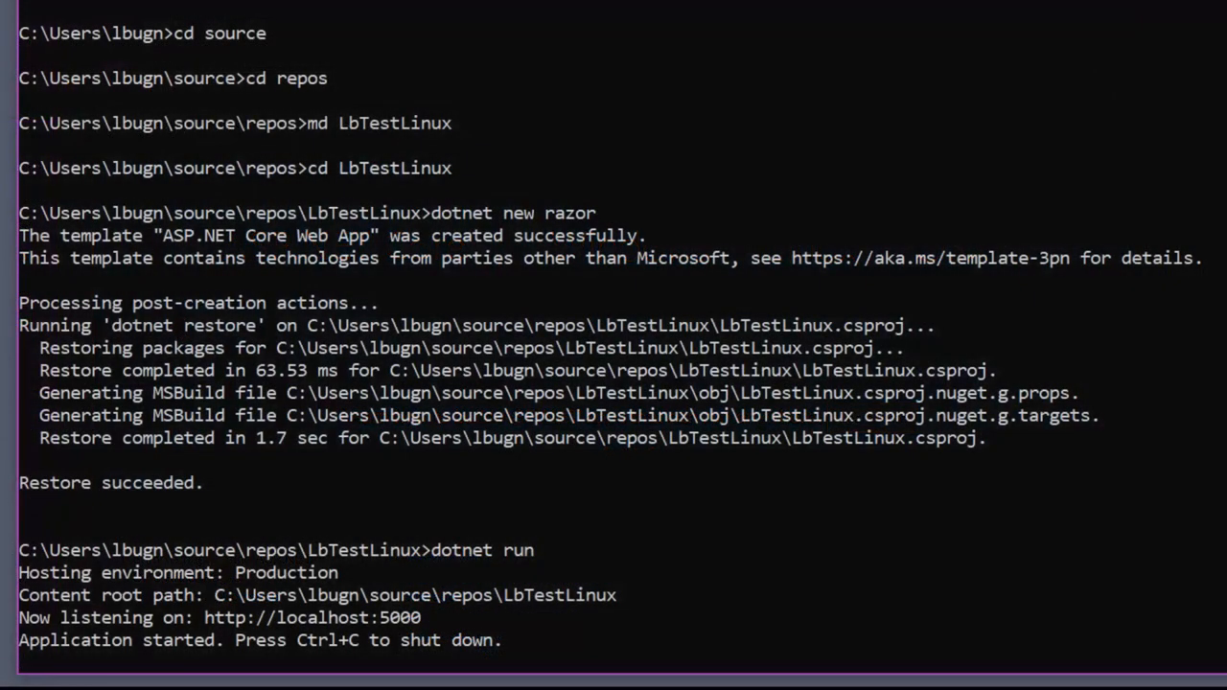
Stop the local app, then stage all files and commit them as "First commit"
{"action": "key", "text": "ctrl+c"}
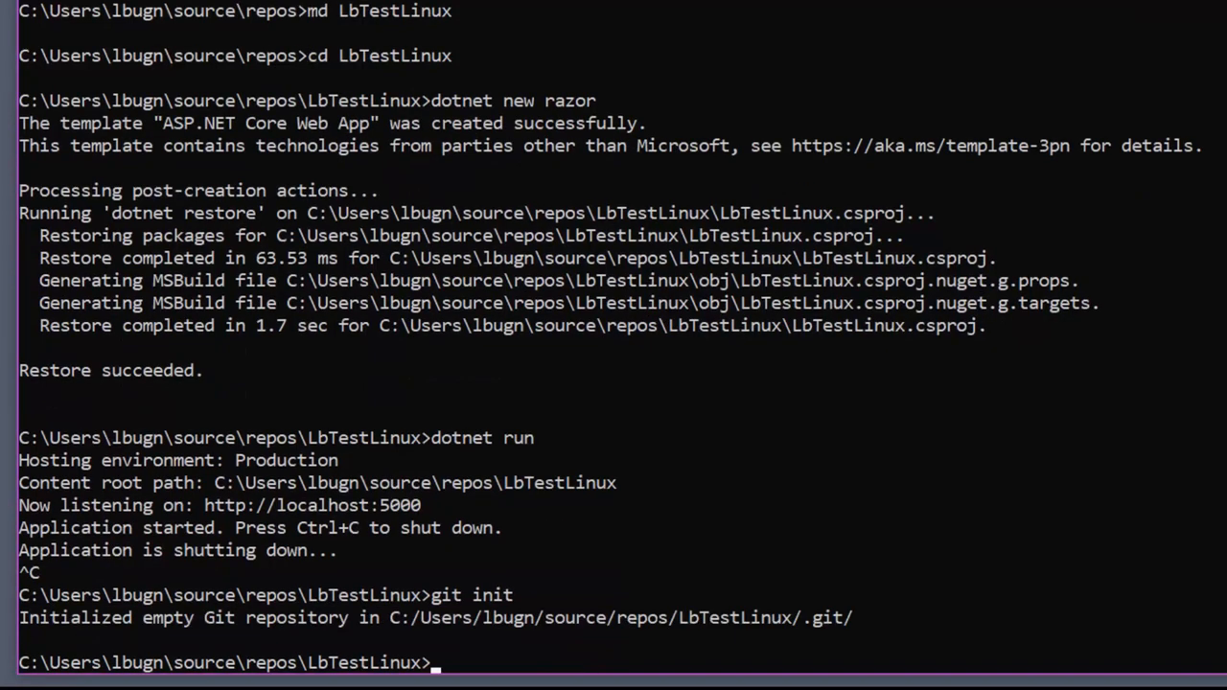
{"action": "type", "text": "git a"}
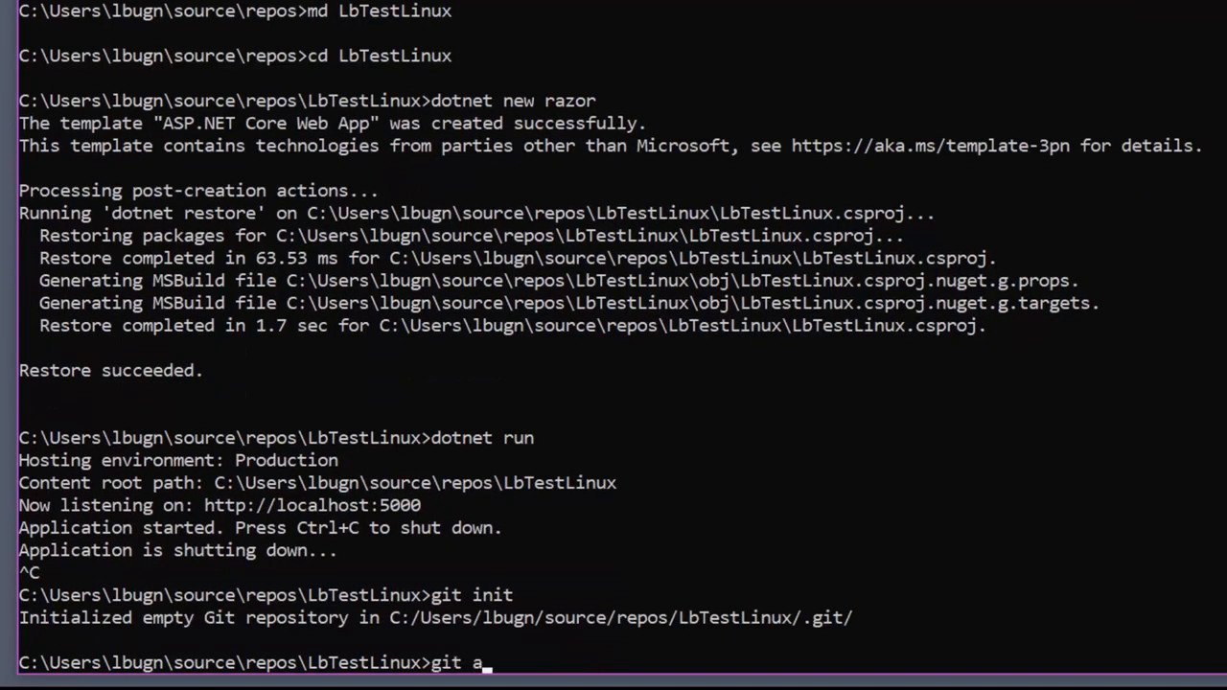
{"action": "type", "text": "dd ."}
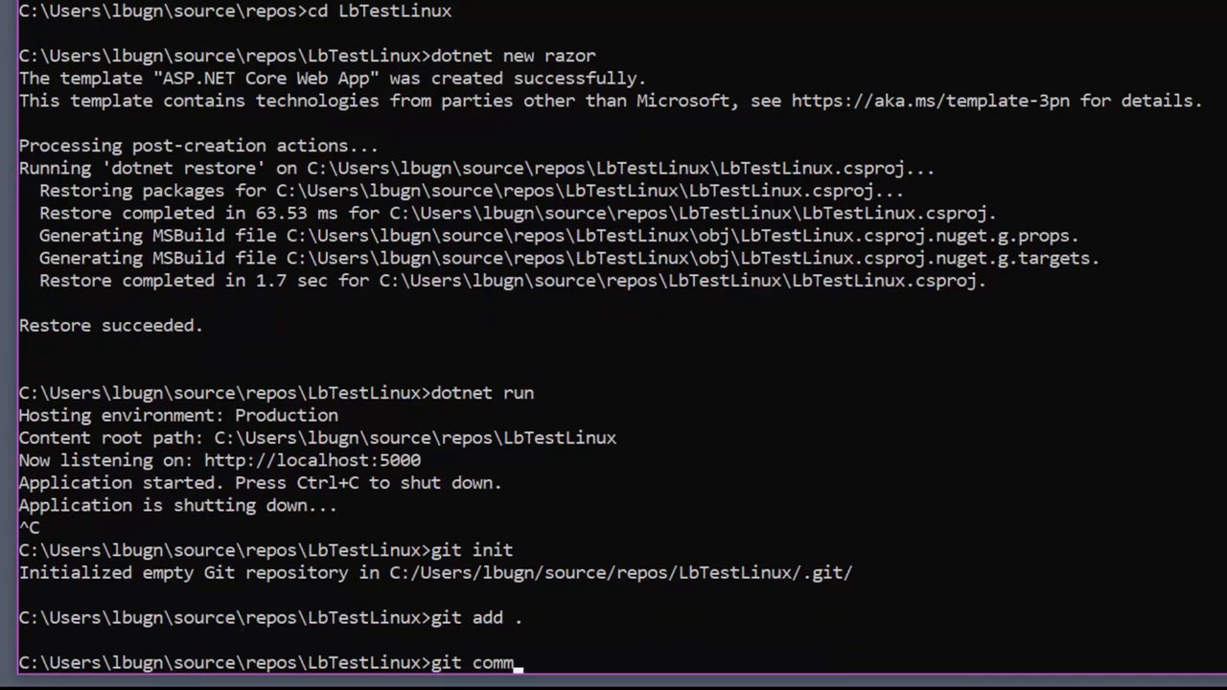
{"action": "type", "text": "it -m \""}
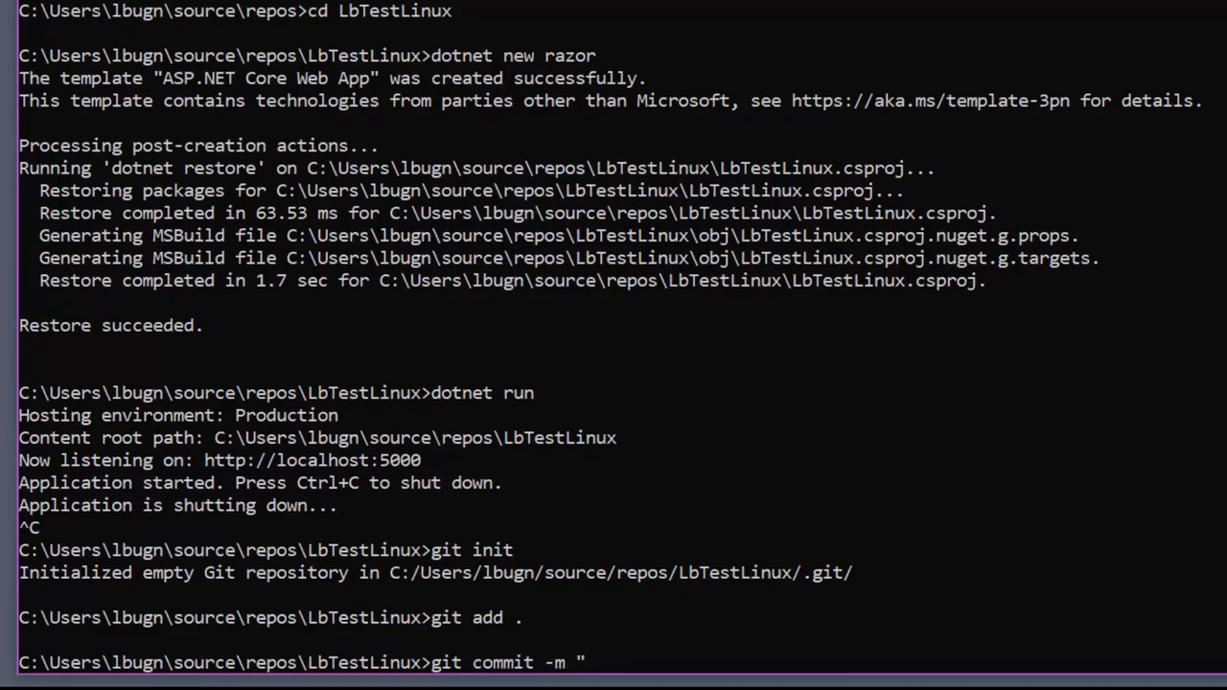
{"action": "type", "text": "First commit\""}
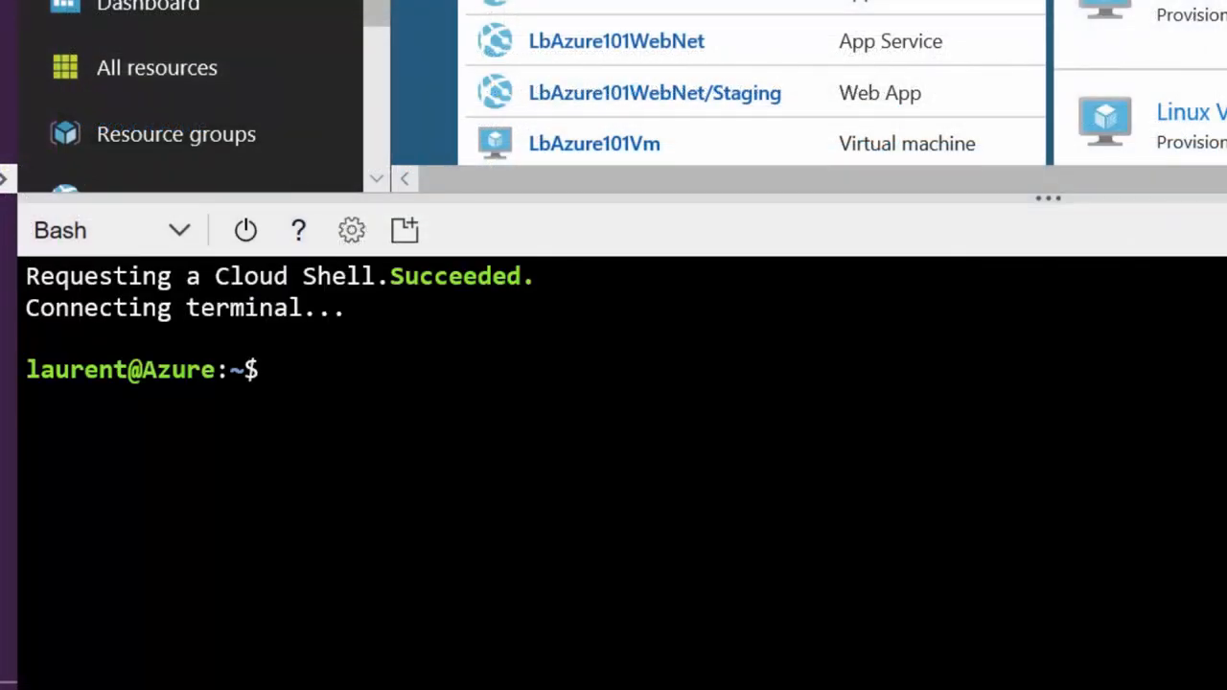
Create resource group LbTestLinuxRes in West Europe with az group create
{"action": "type", "text": "az group create --name"}
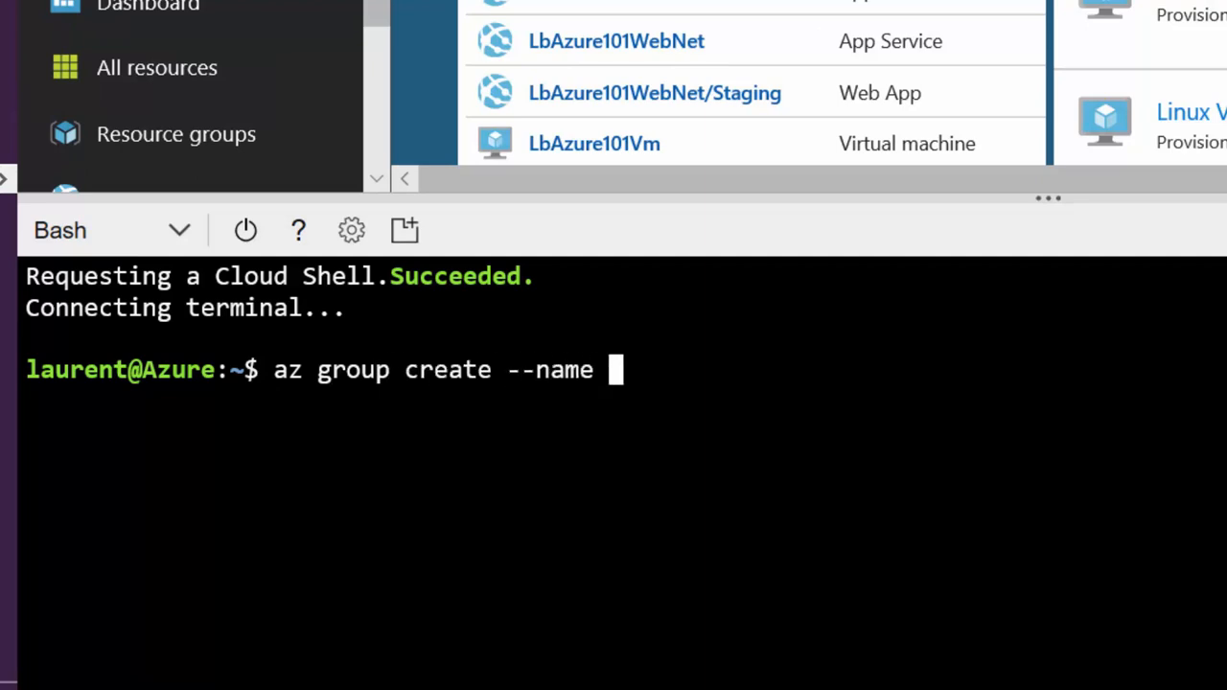
{"action": "type", "text": "LbTestL"}
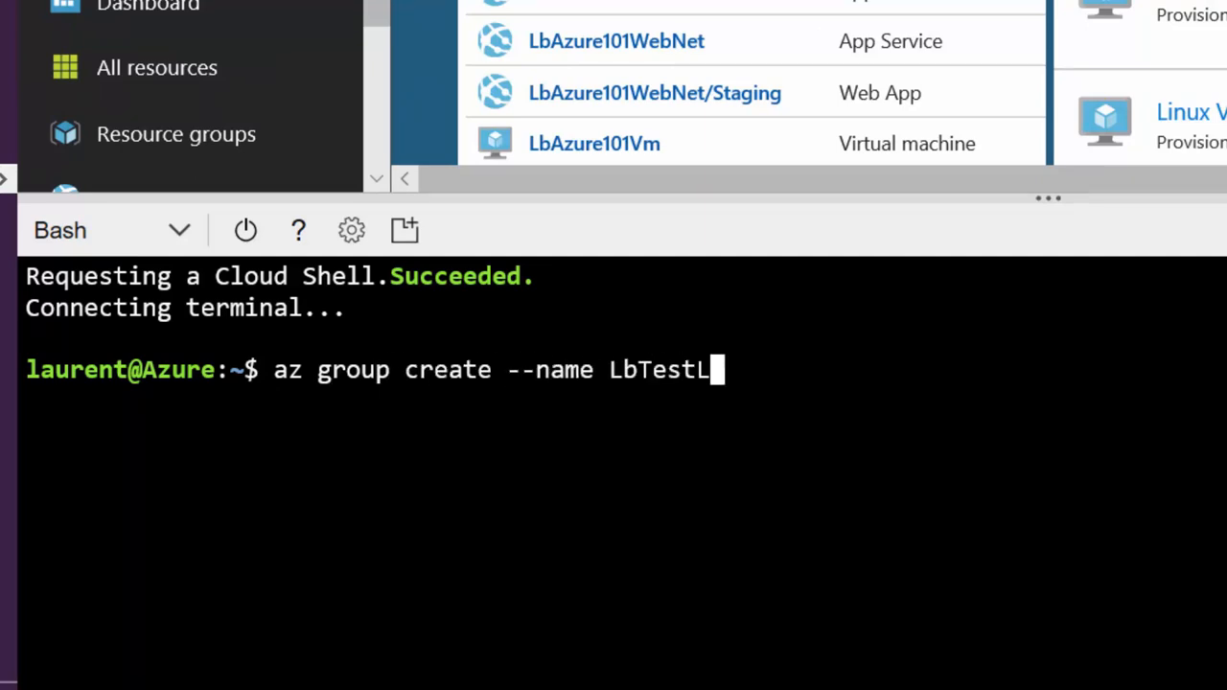
{"action": "type", "text": "inuxRes"}
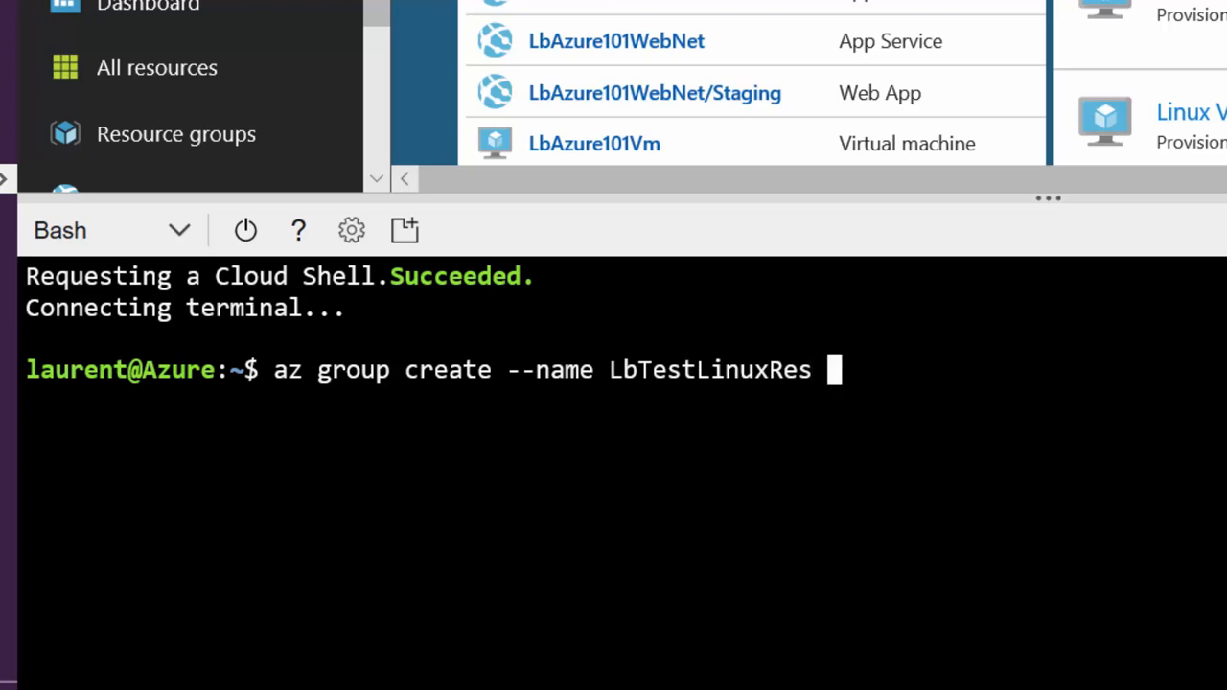
{"action": "type", "text": "--location"}
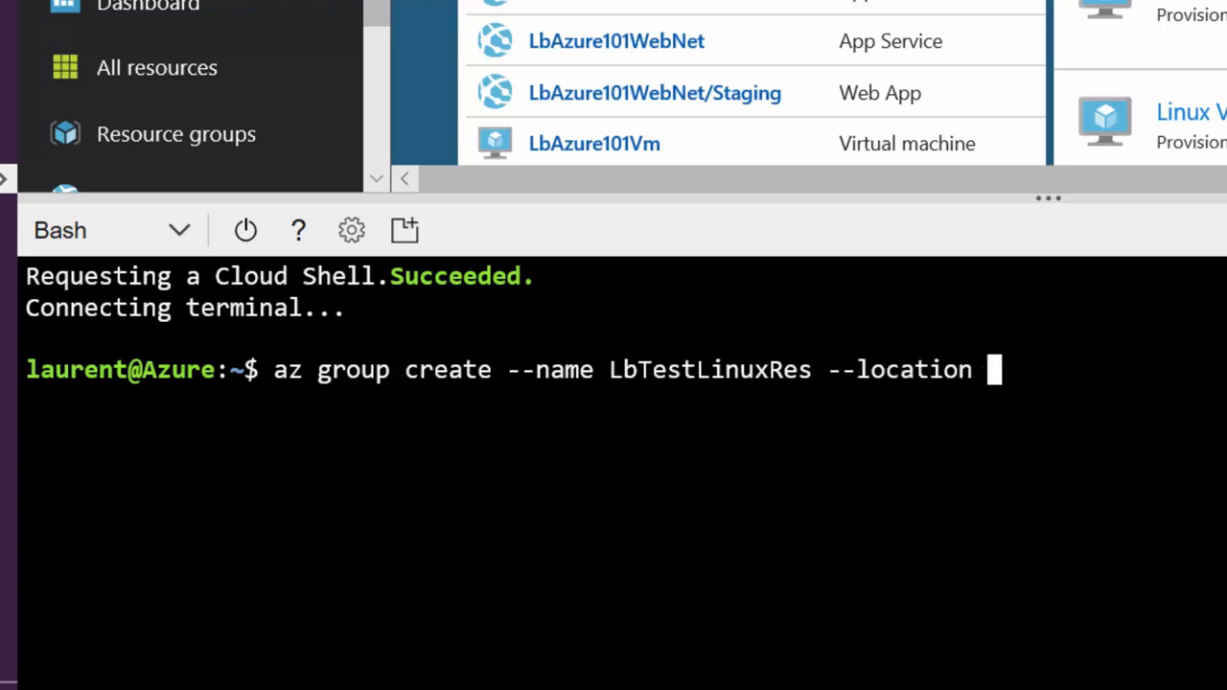
{"action": "type", "text": "\"Wst Europe\""}
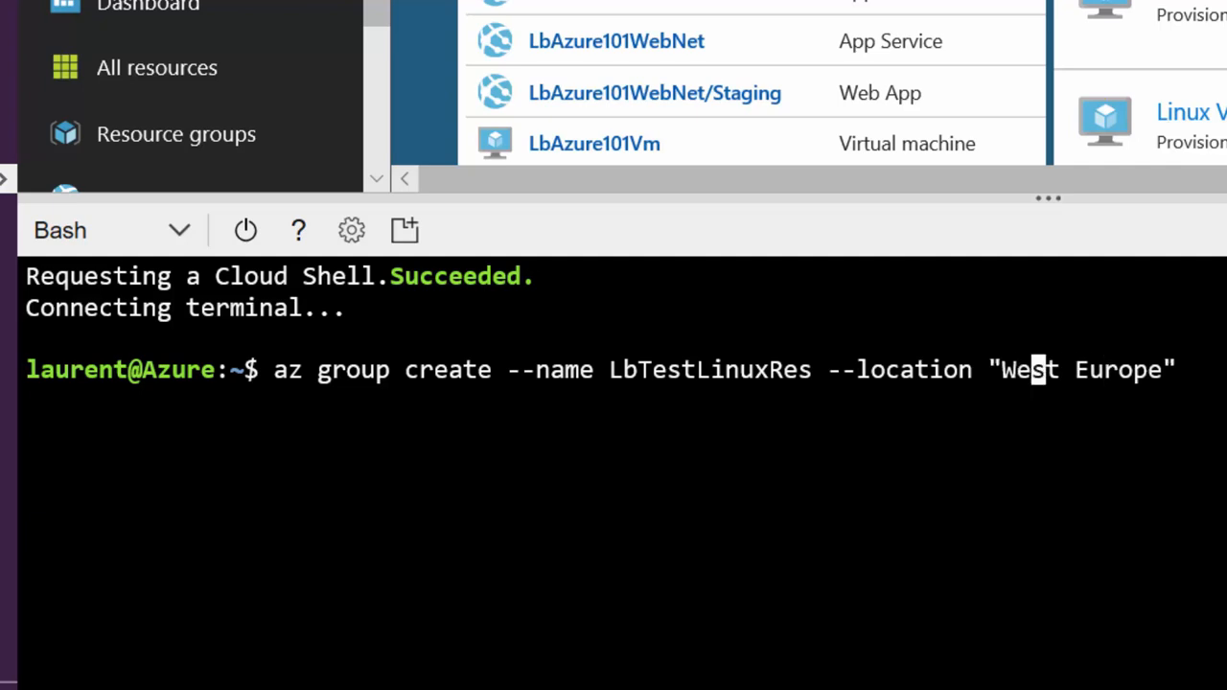
{"action": "key", "text": "Enter"}
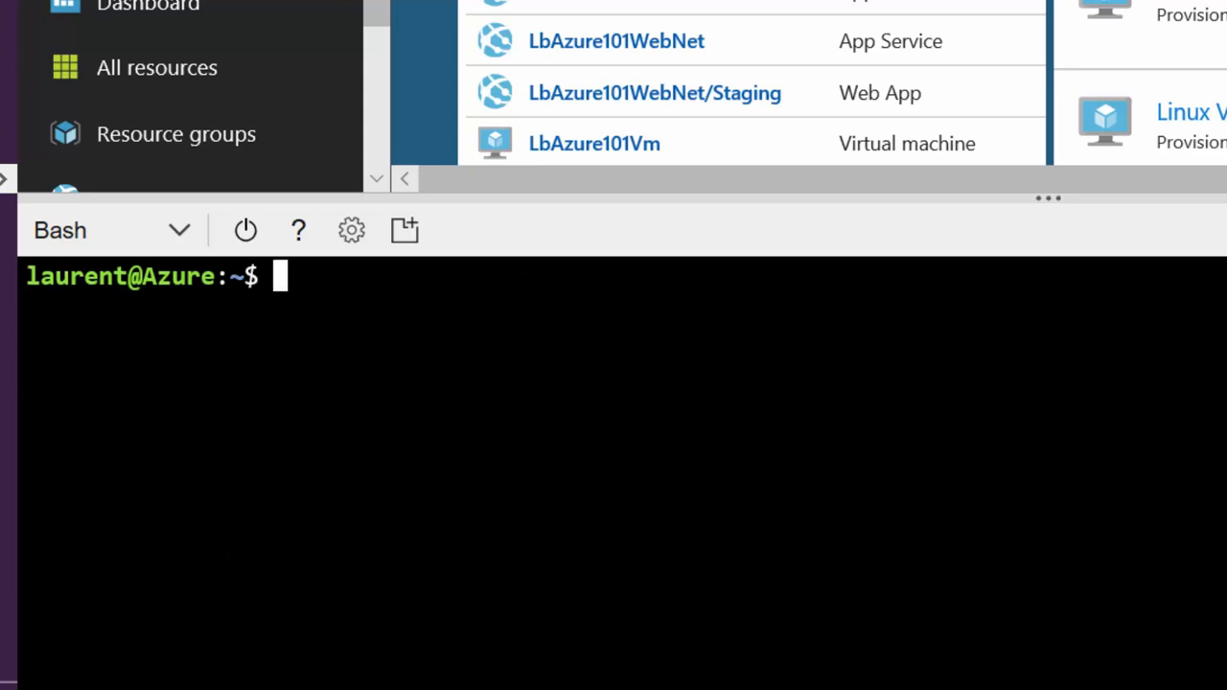
Create Linux app service plan LbTestLinuxPlan in LbTestLinuxRes at SKU S1
{"action": "type", "text": "az appservice"}
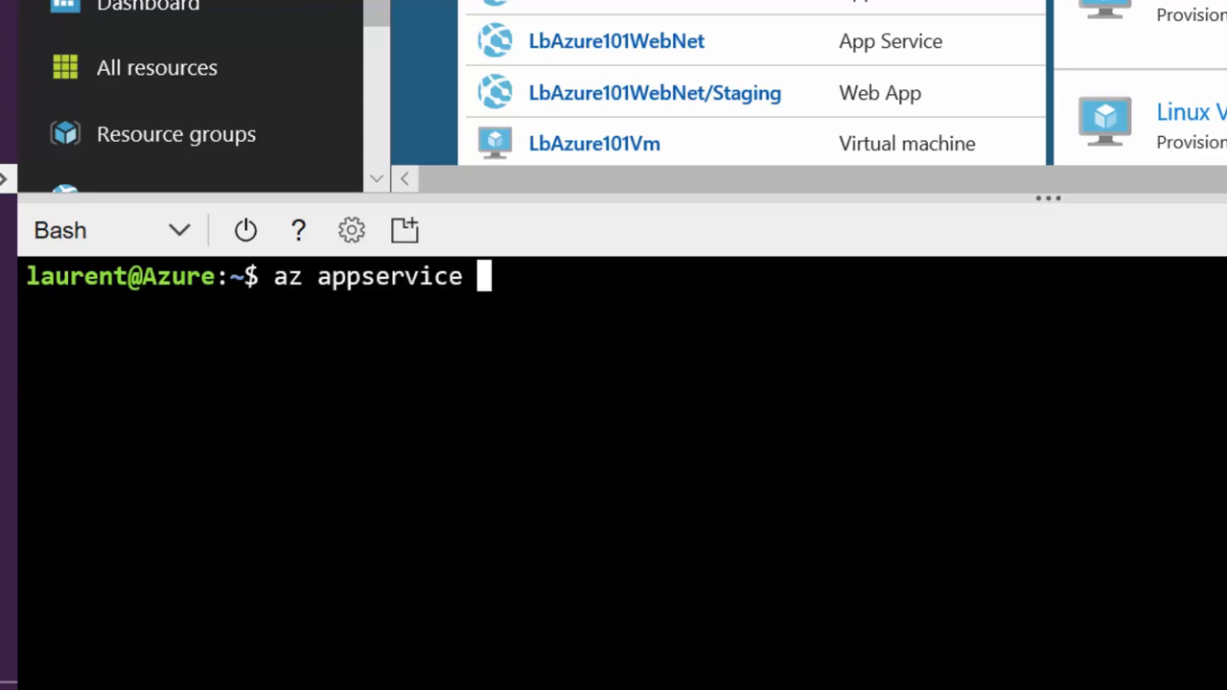
{"action": "type", "text": "plan create"}
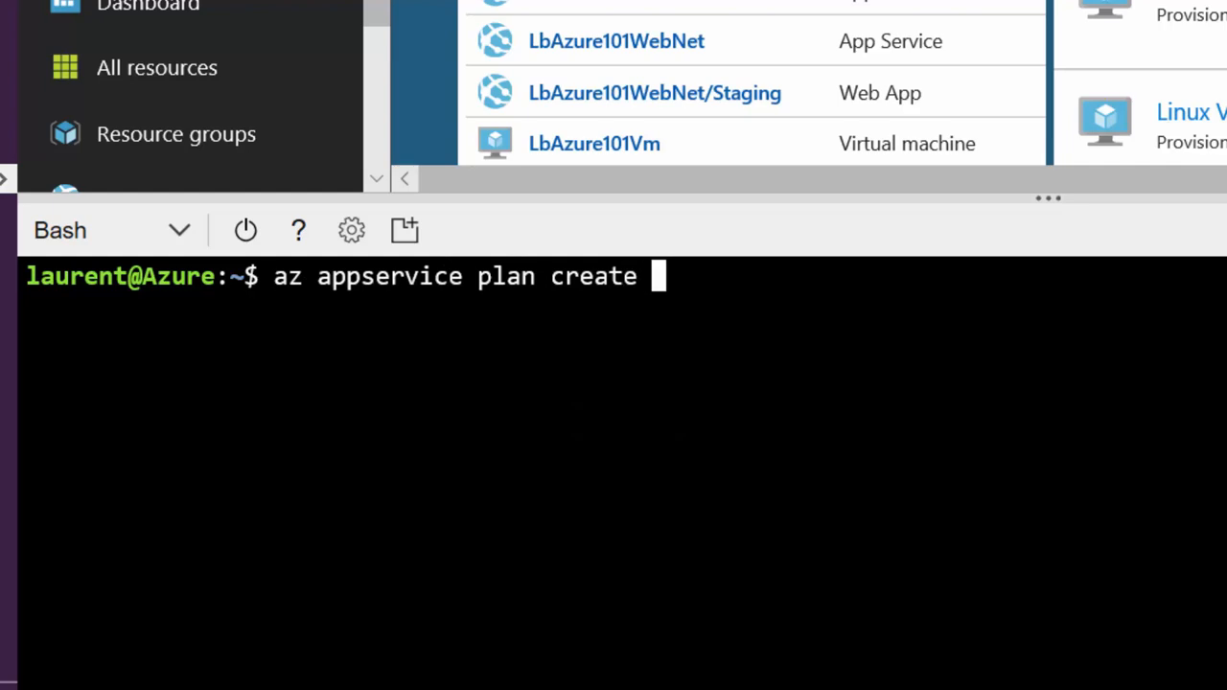
{"action": "type", "text": "--name LbTest"}
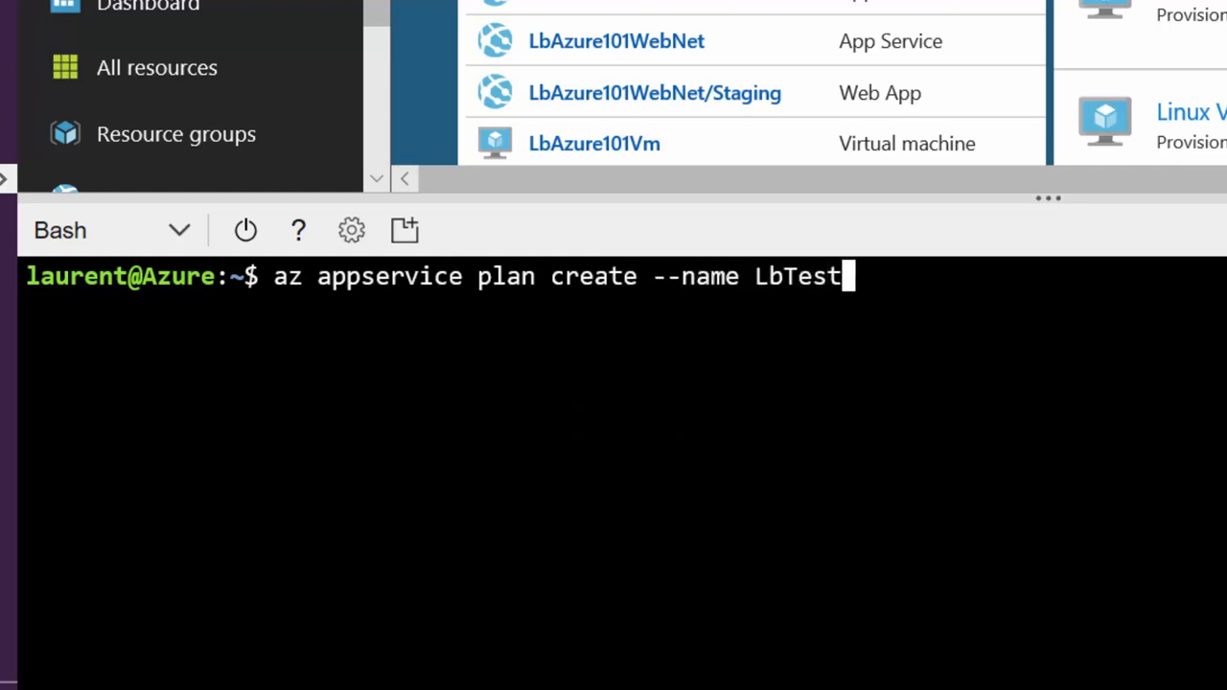
{"action": "type", "text": "LinuxPlan --resource-group L"}
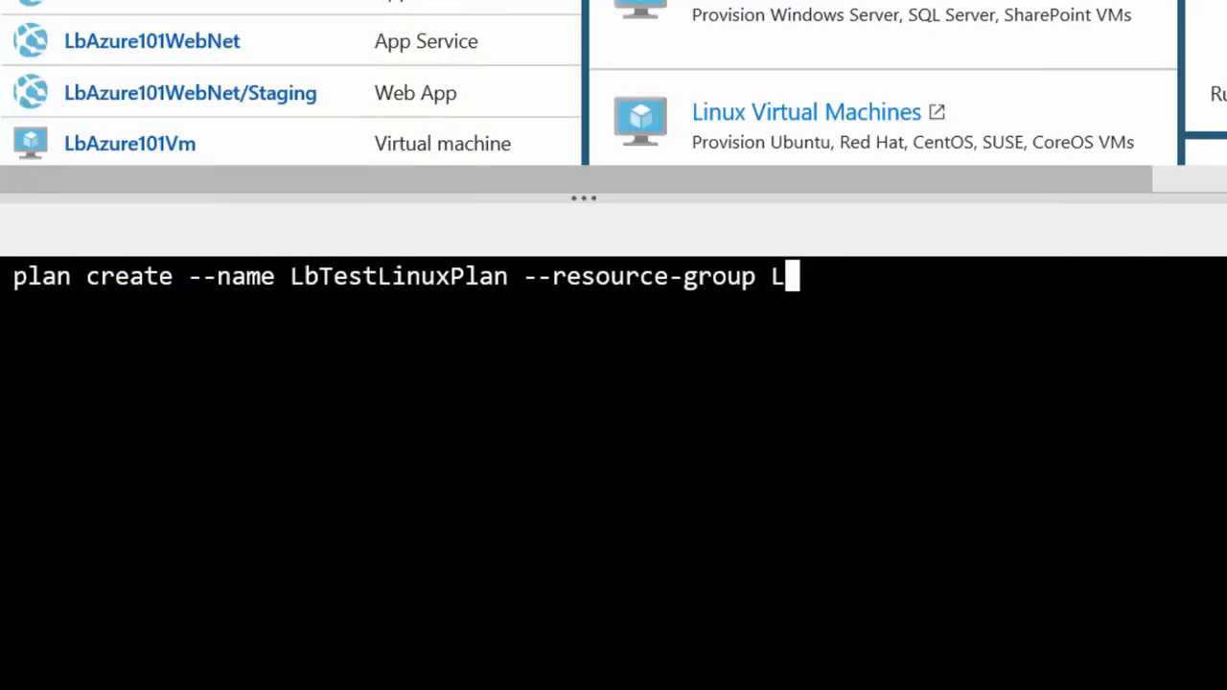
{"action": "type", "text": "bTestLinuxRes --sku"}
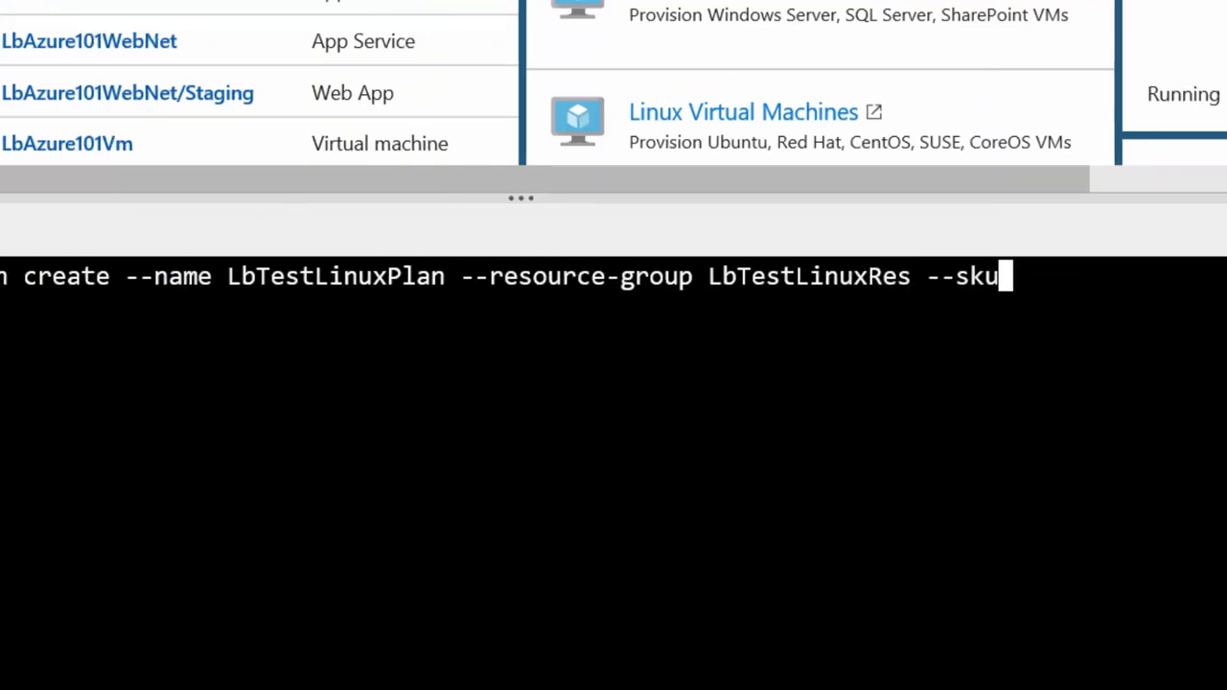
{"action": "type", "text": "S1 --is"}
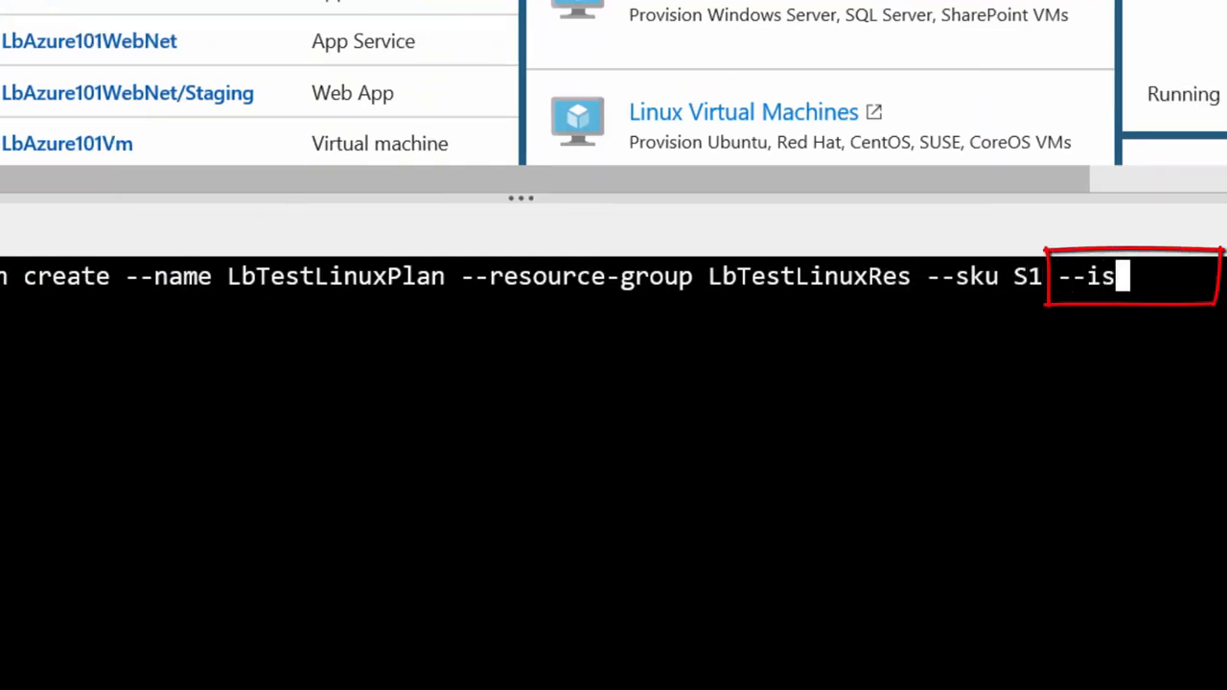
{"action": "type", "text": "-linux"}
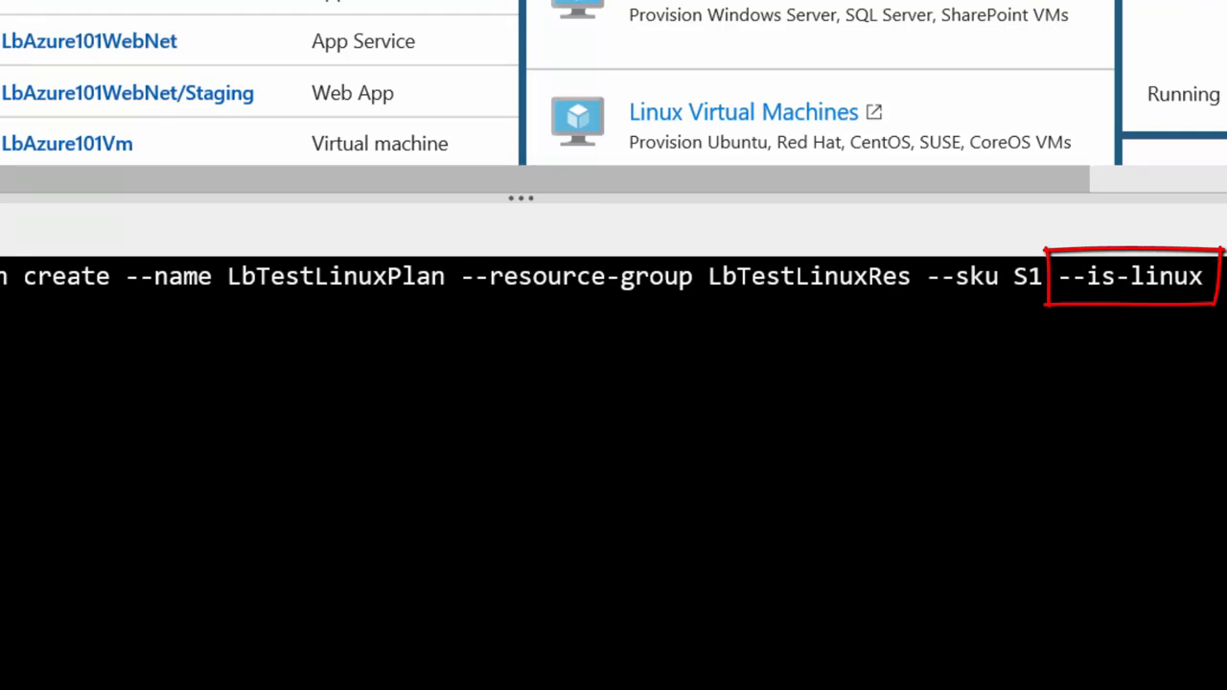
{"action": "key", "text": "Enter"}
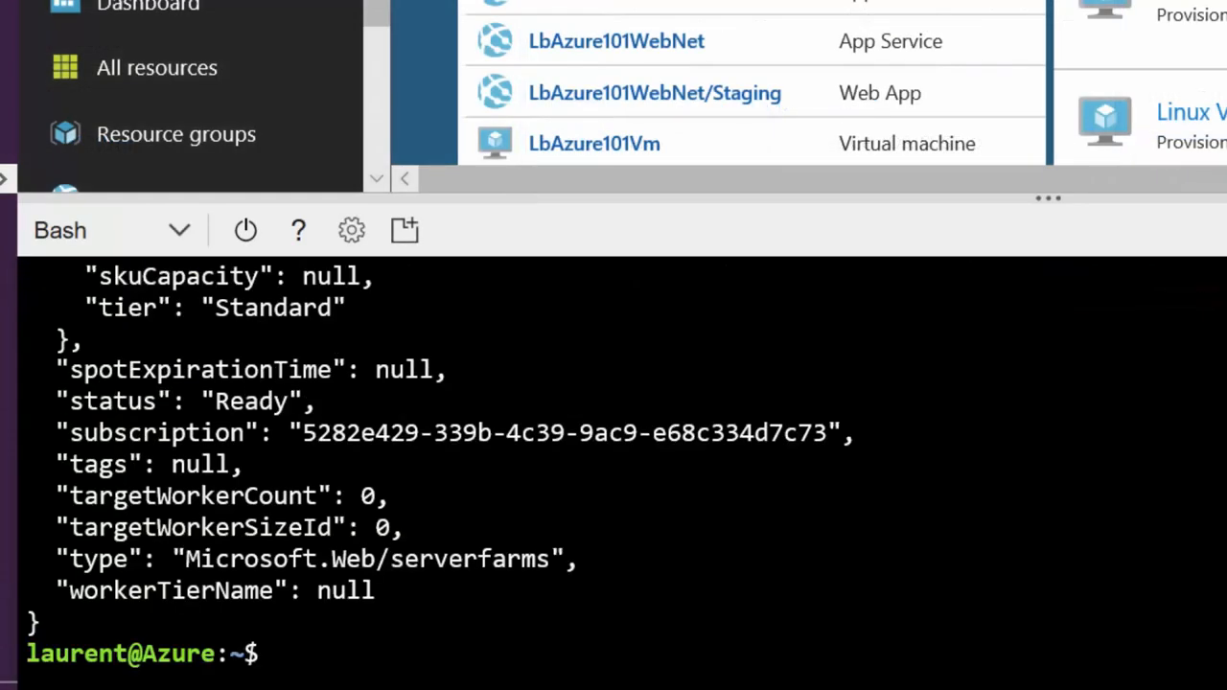
Create web app LbTestLinuxWeb on LbTestLinuxPlan with runtime dotnetcore|2.0 and local Git deployment
{"action": "type", "text": "az web"}
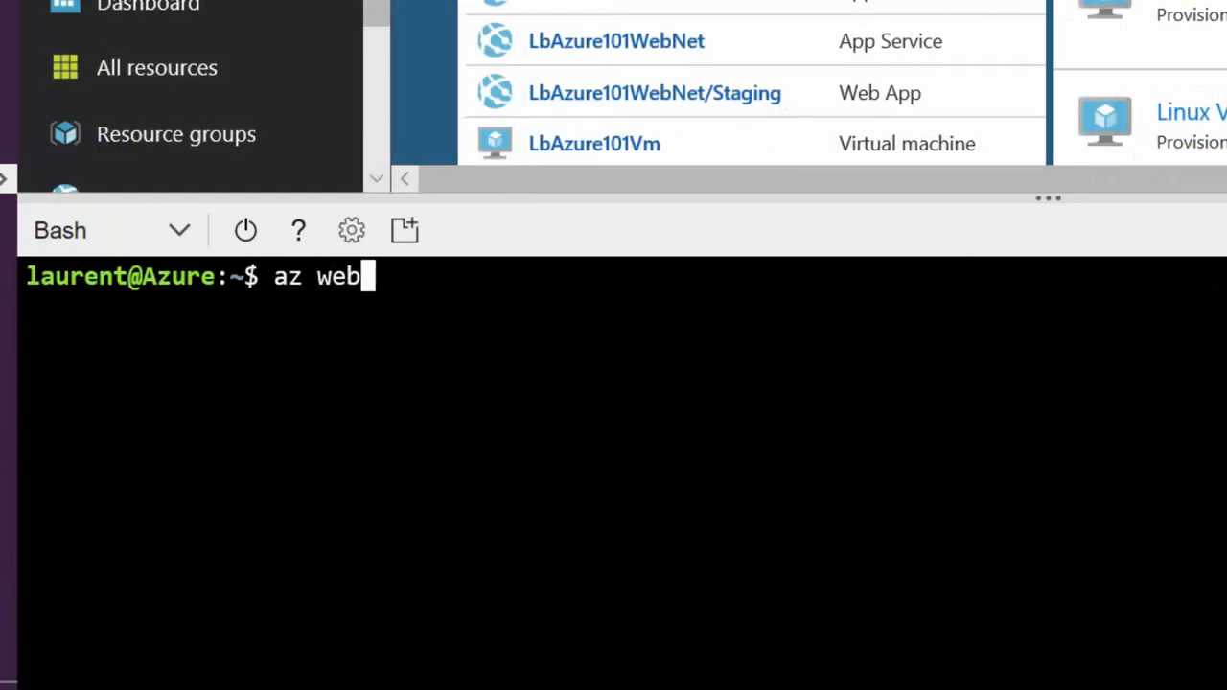
{"action": "type", "text": "app create"}
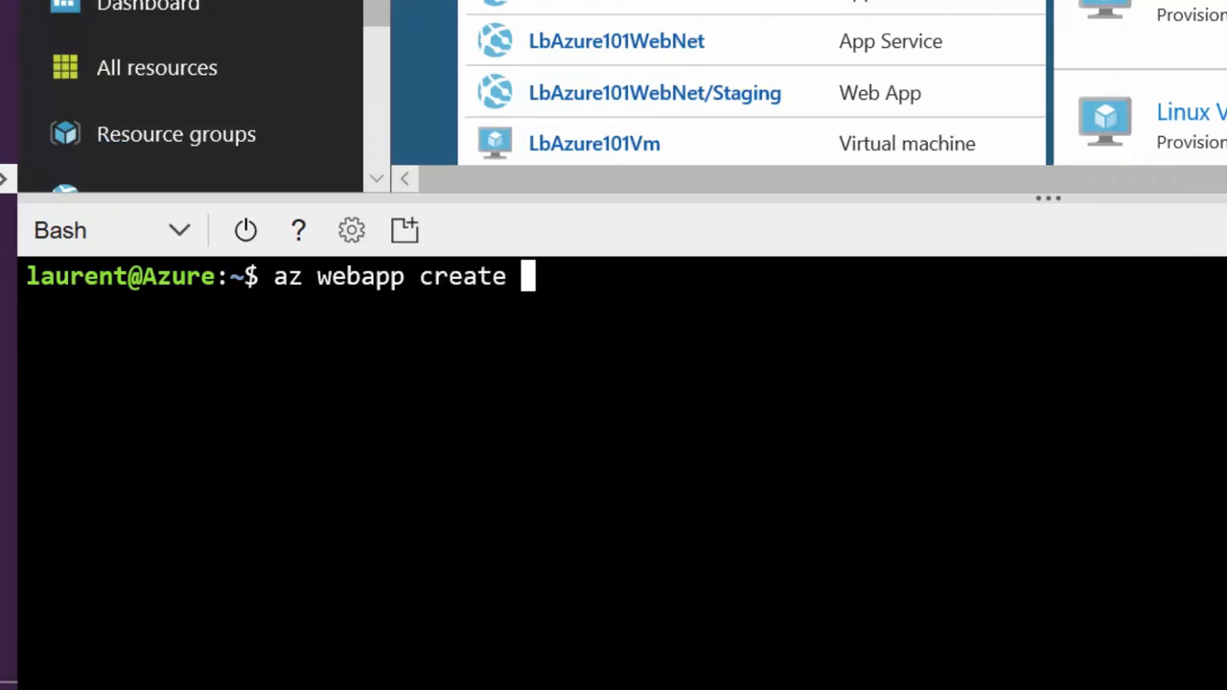
{"action": "type", "text": "--resource-g"}
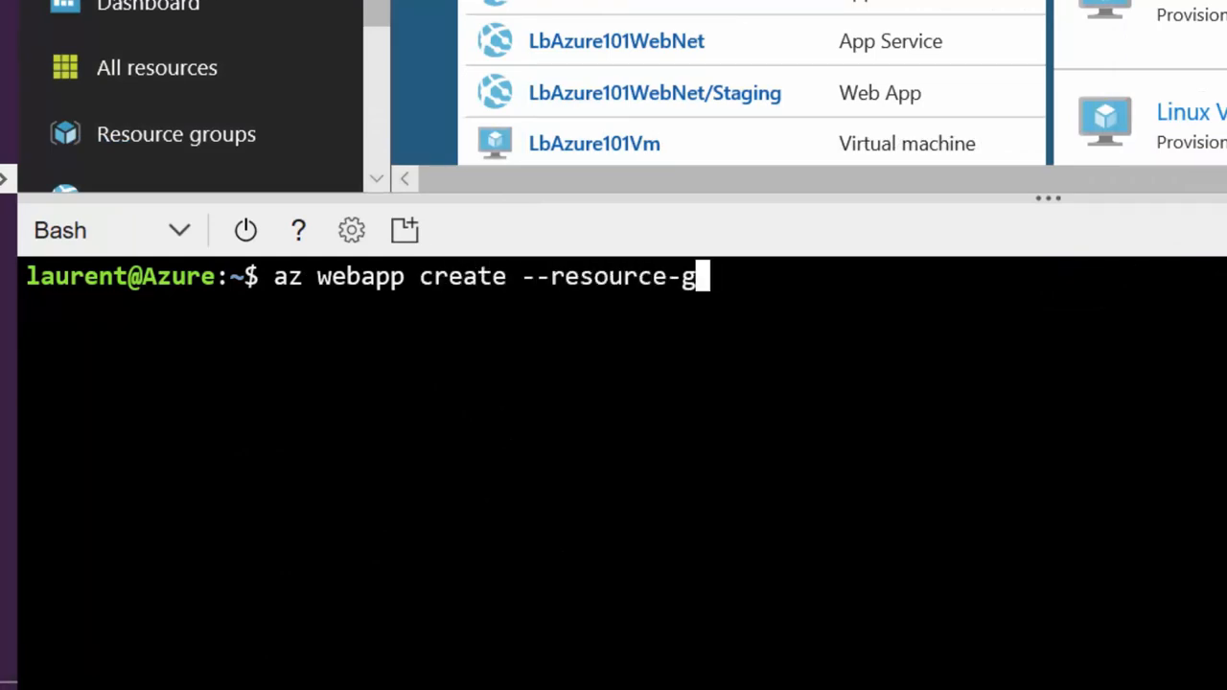
{"action": "type", "text": "roup LbTestL"}
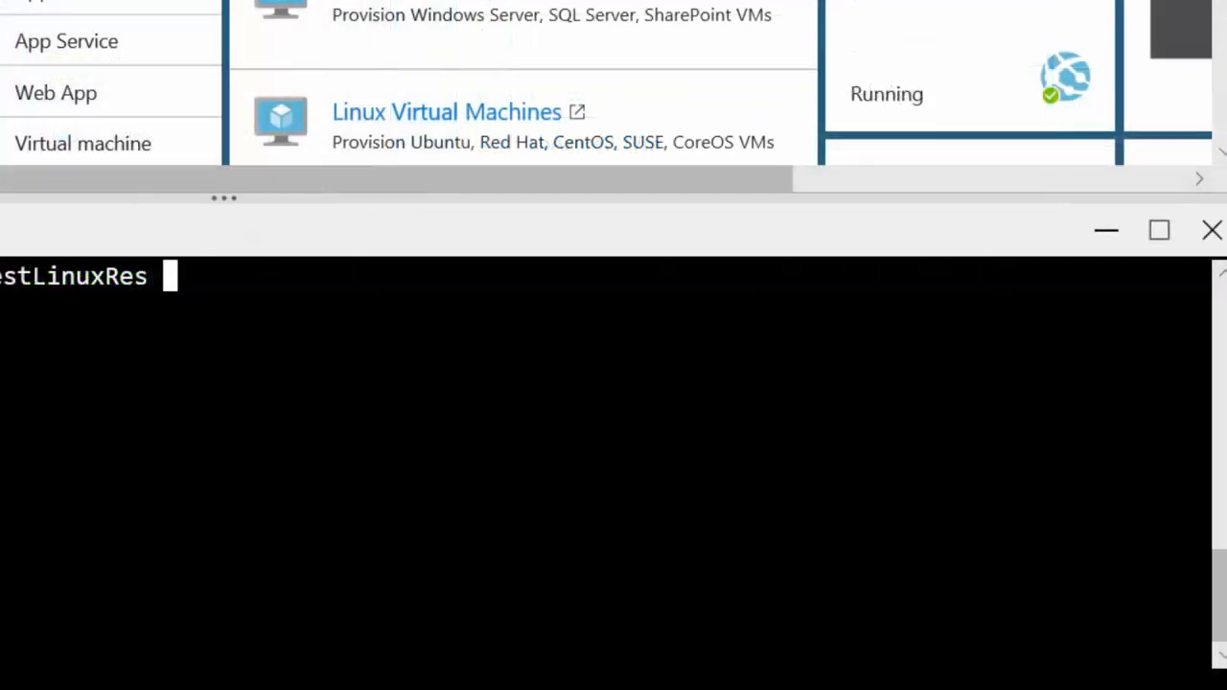
{"action": "type", "text": "--plan L"}
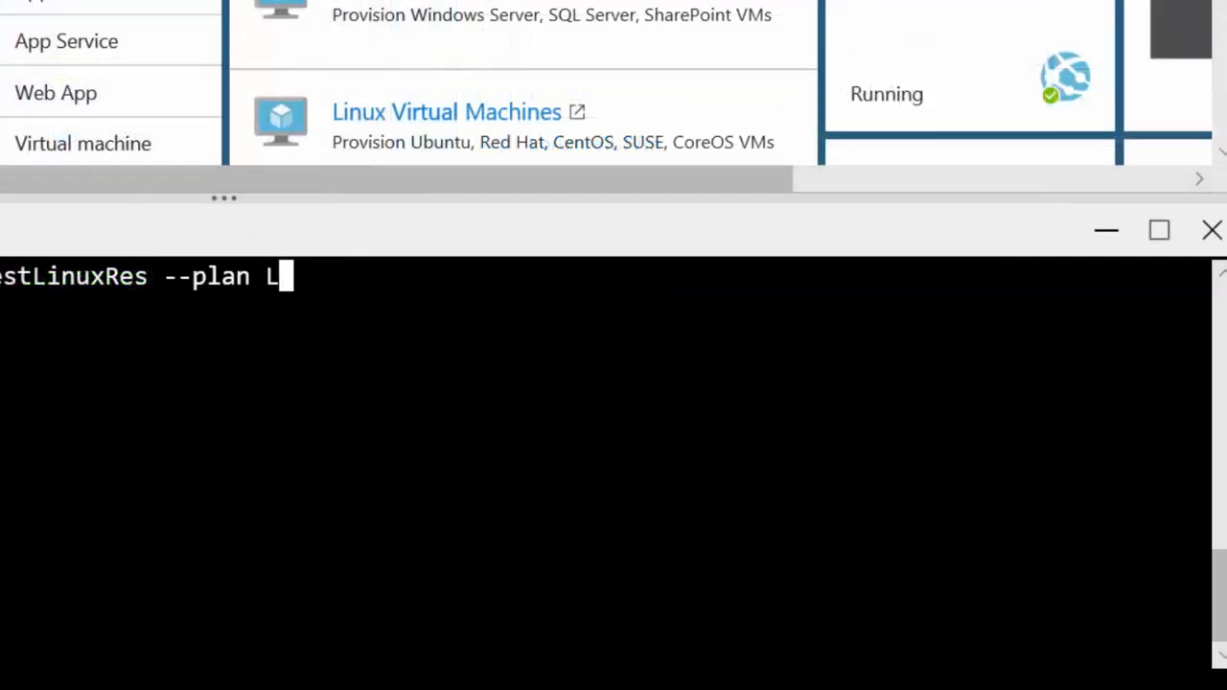
{"action": "type", "text": "bTestLinuxPlan --name"}
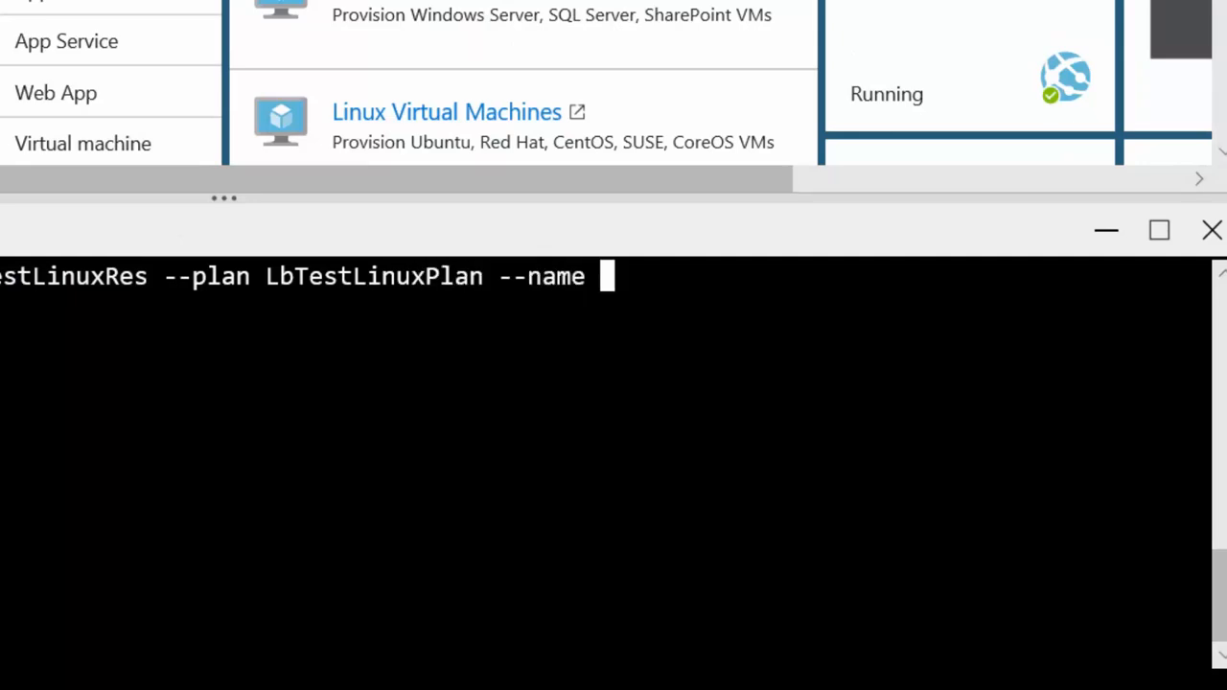
{"action": "type", "text": "LbTest"}
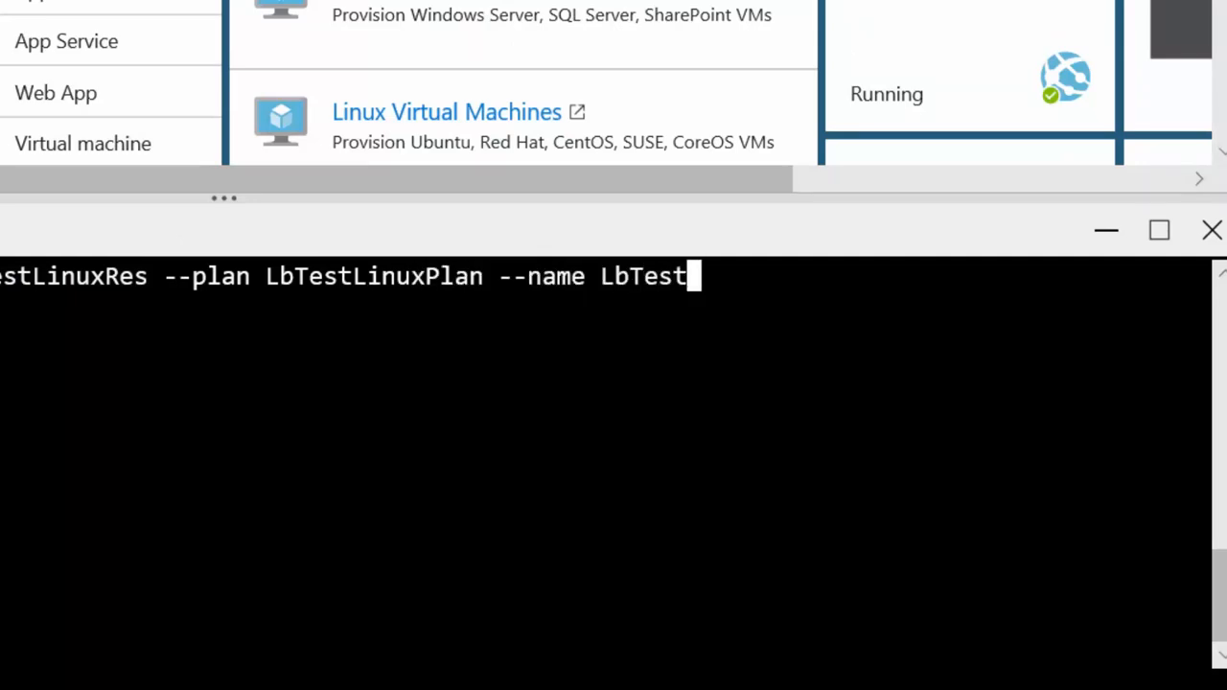
{"action": "type", "text": "LinuxWeb"}
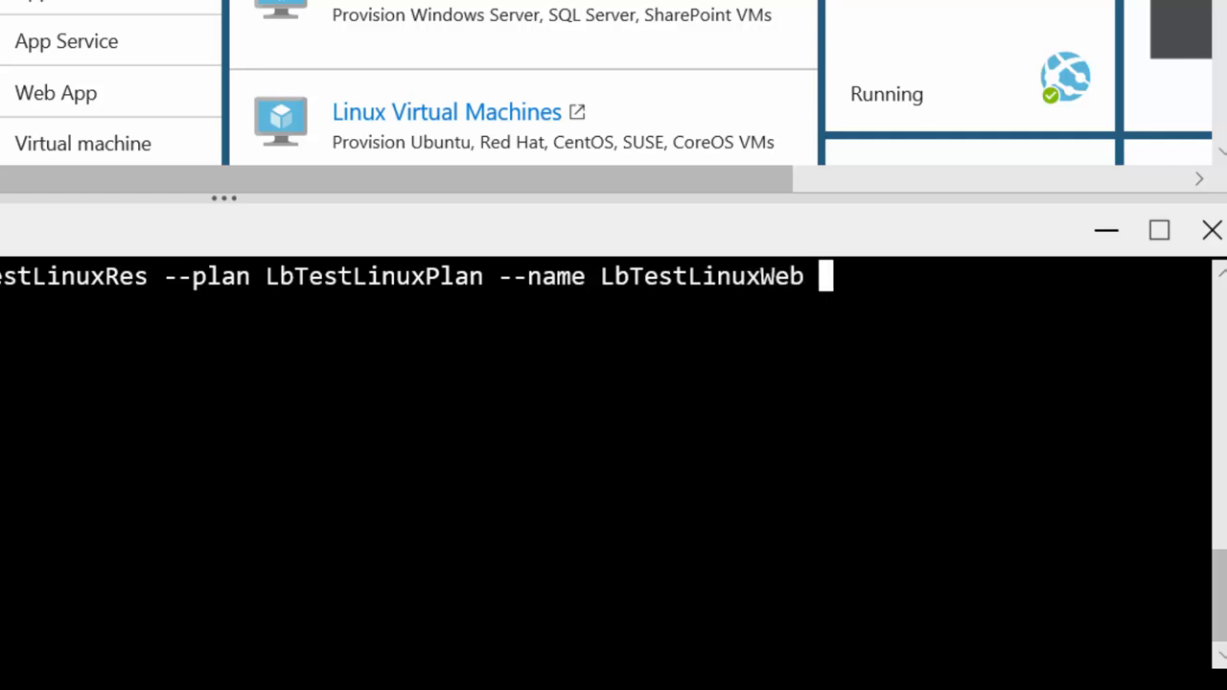
{"action": "type", "text": "--runtime \"d"}
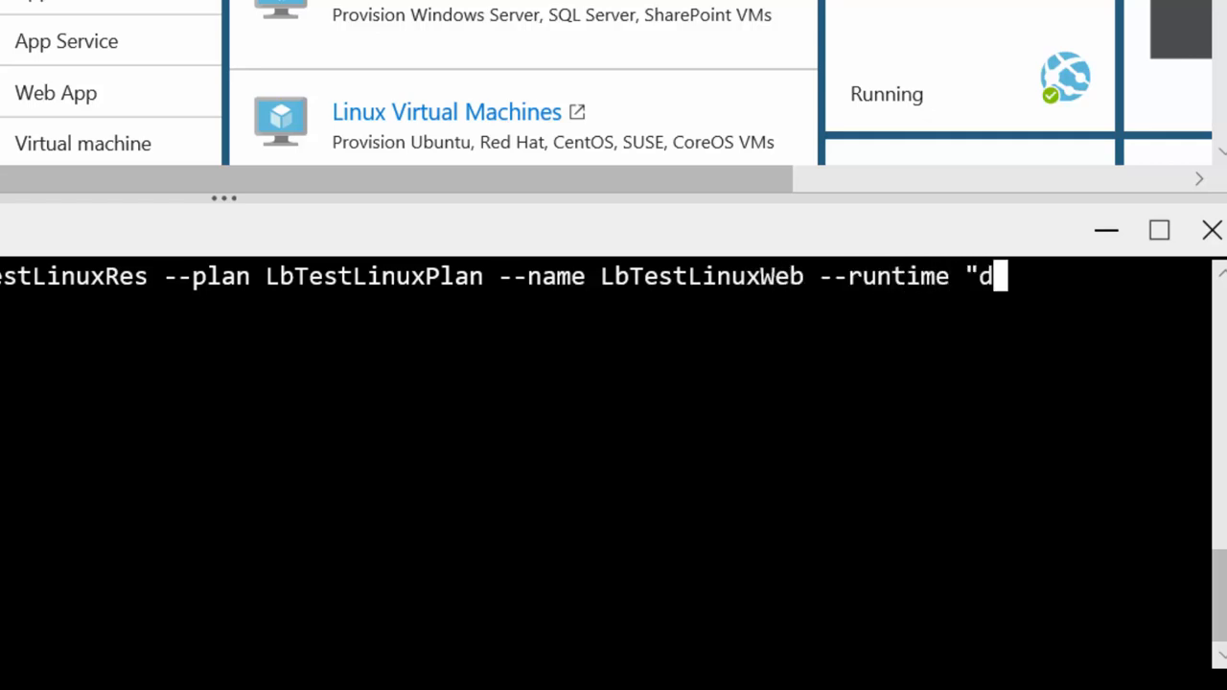
{"action": "type", "text": "otnetcore"}
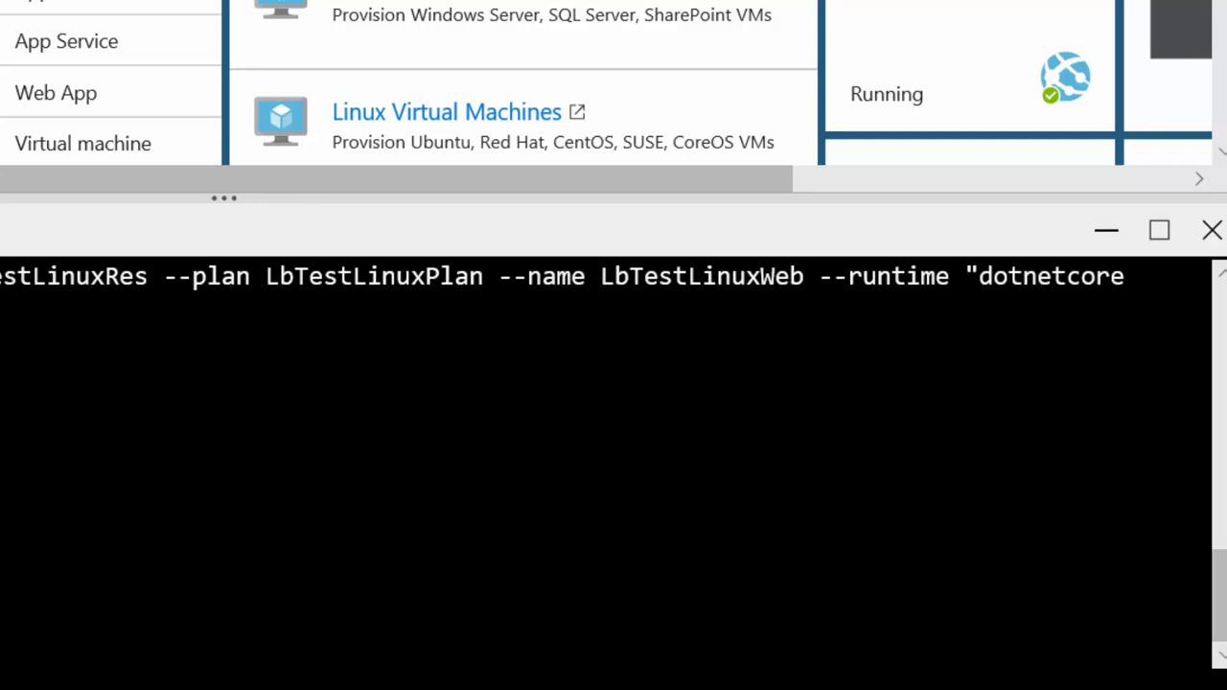
{"action": "type", "text": "|2.0\""}
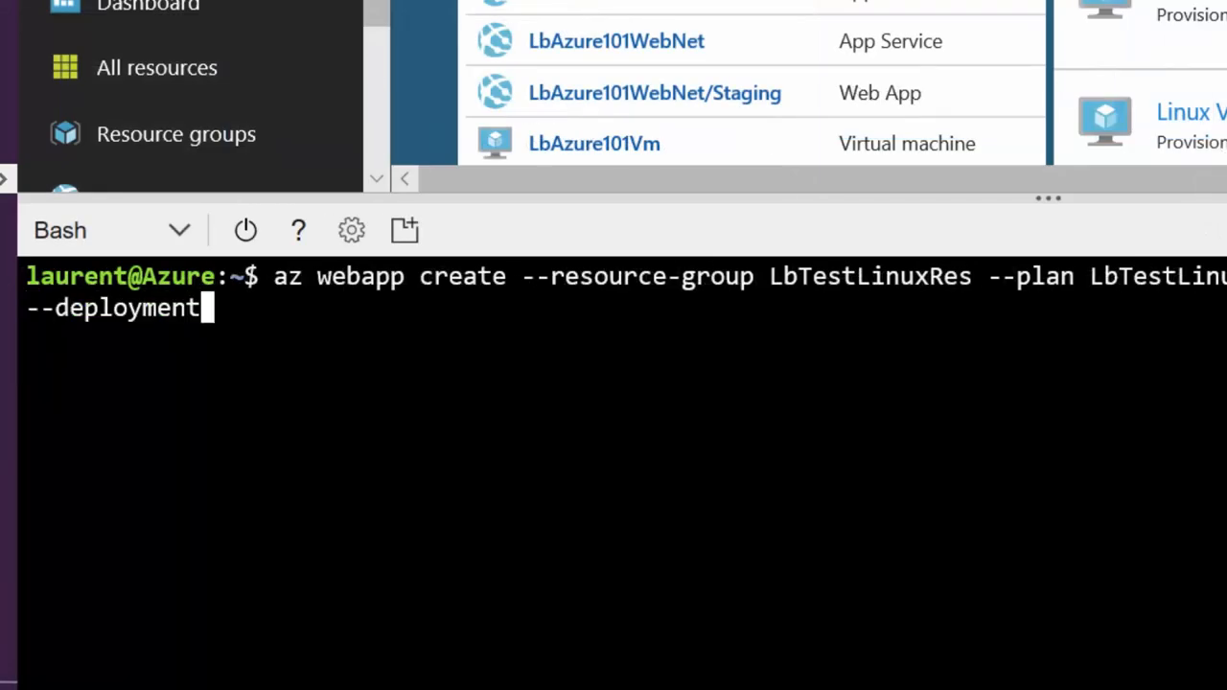
{"action": "type", "text": "-local-gi"}
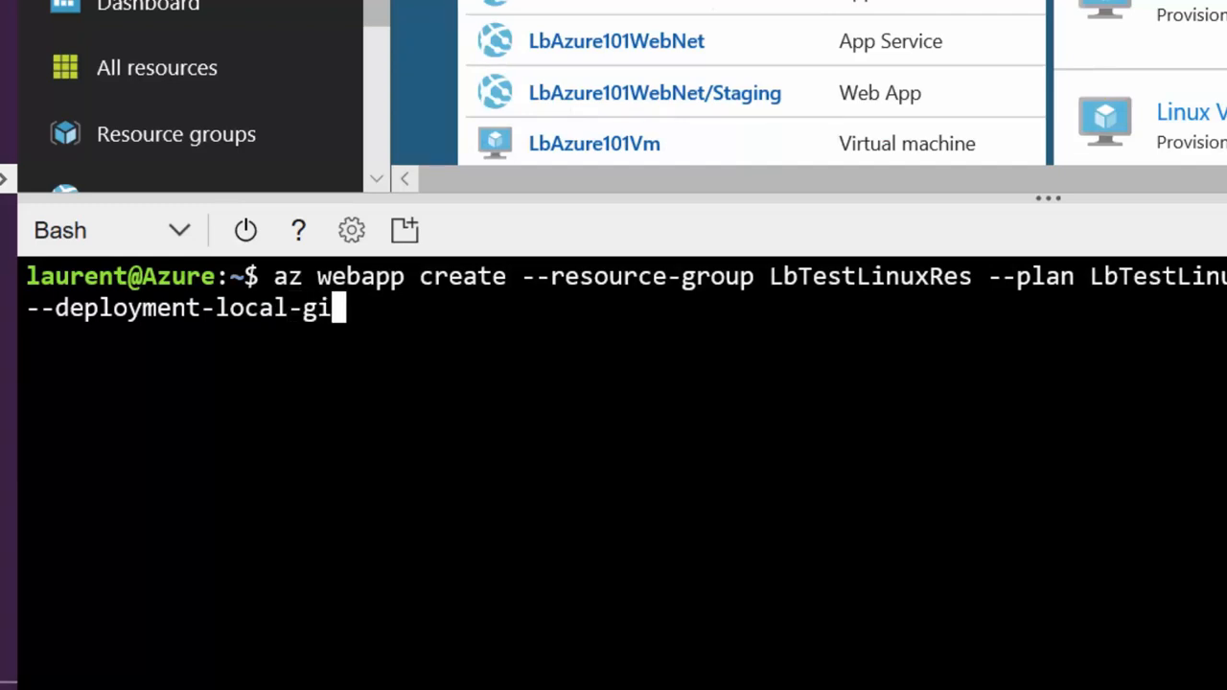
{"action": "key", "text": "Enter"}
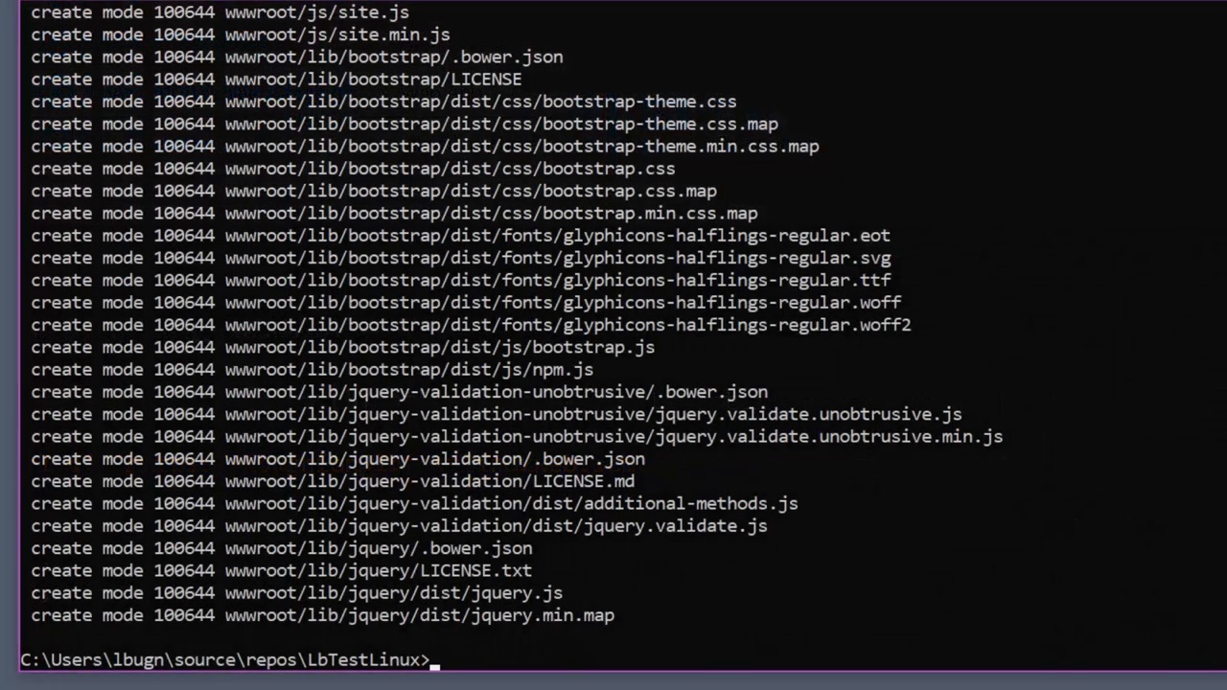
Add the azure Git remote for LbTestLinuxWeb and push master to it
{"action": "type", "text": "git remote add azure https://lbugnion@lbtestlinuxweb.scm.azurewebsites.net/LbT"}
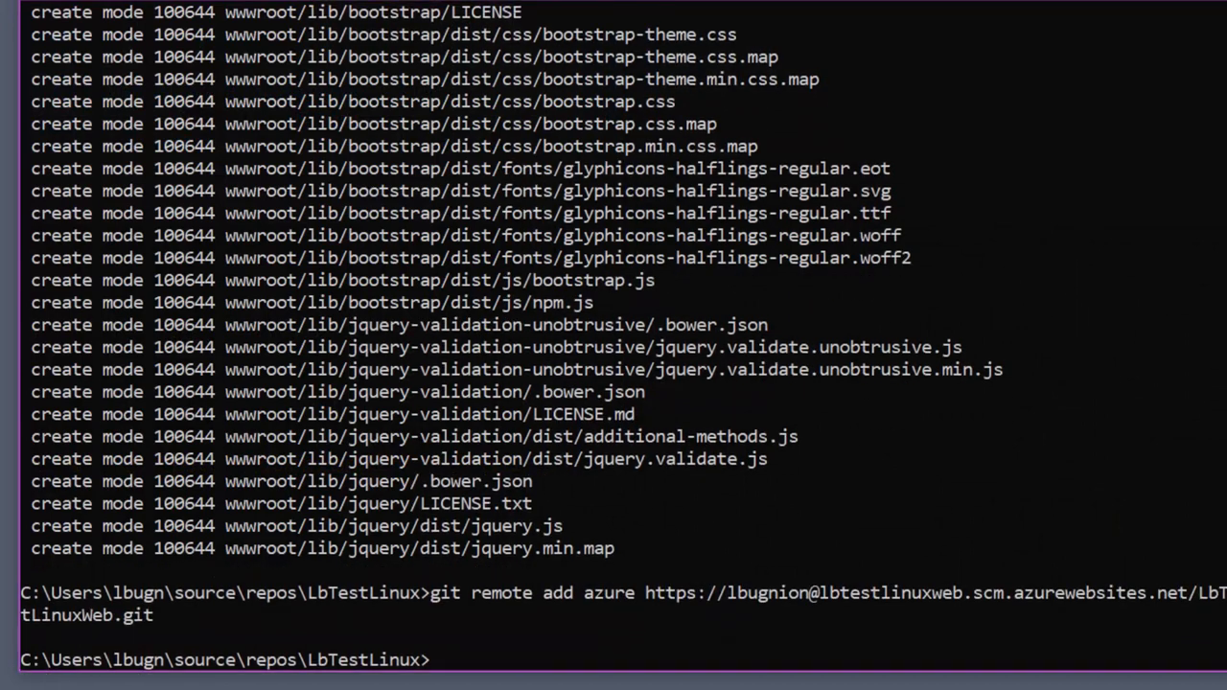
{"action": "type", "text": "git push azure master"}
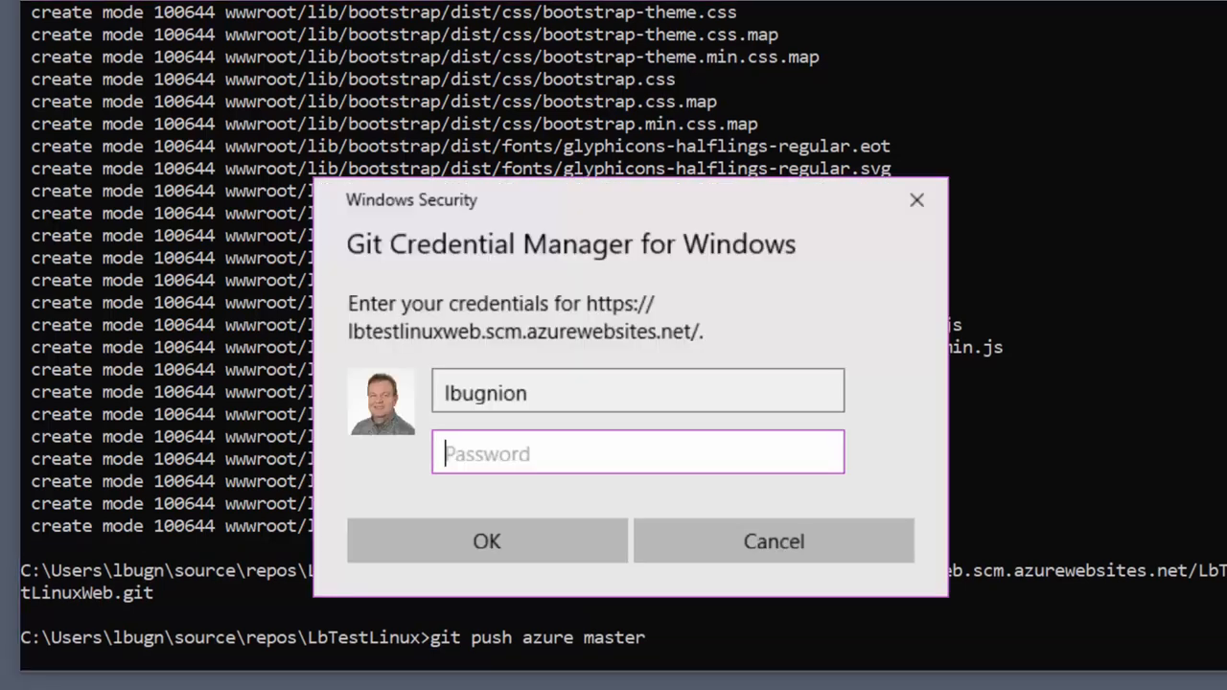
Enter the deployment password in Git Credential Manager so the push proceeds
{"action": "type", "text": "••••"}
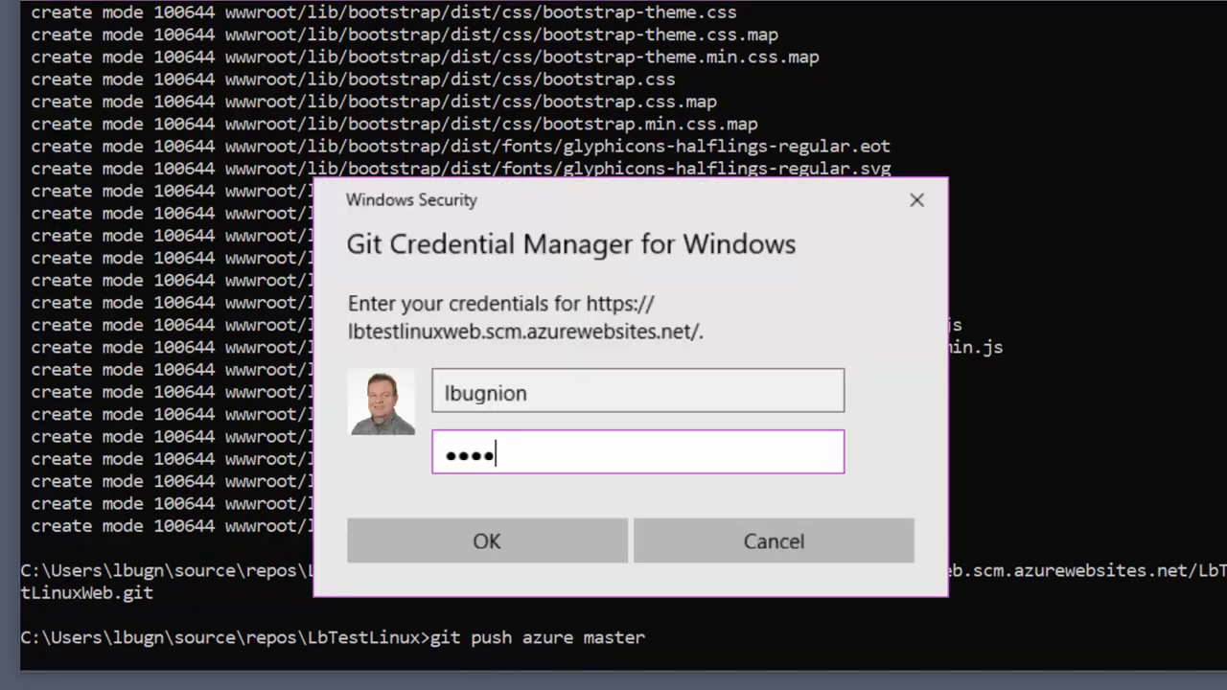
{"action": "type", "text": "•••"}
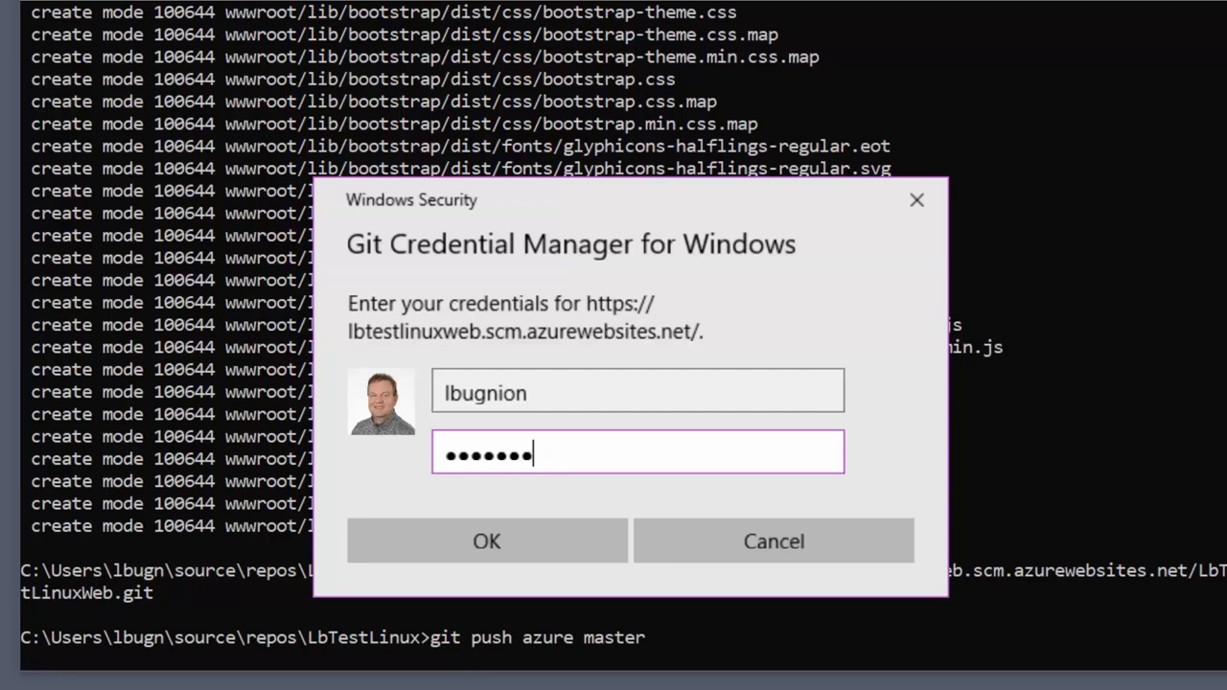
{"action": "left_click", "coordinate": [487, 541]}
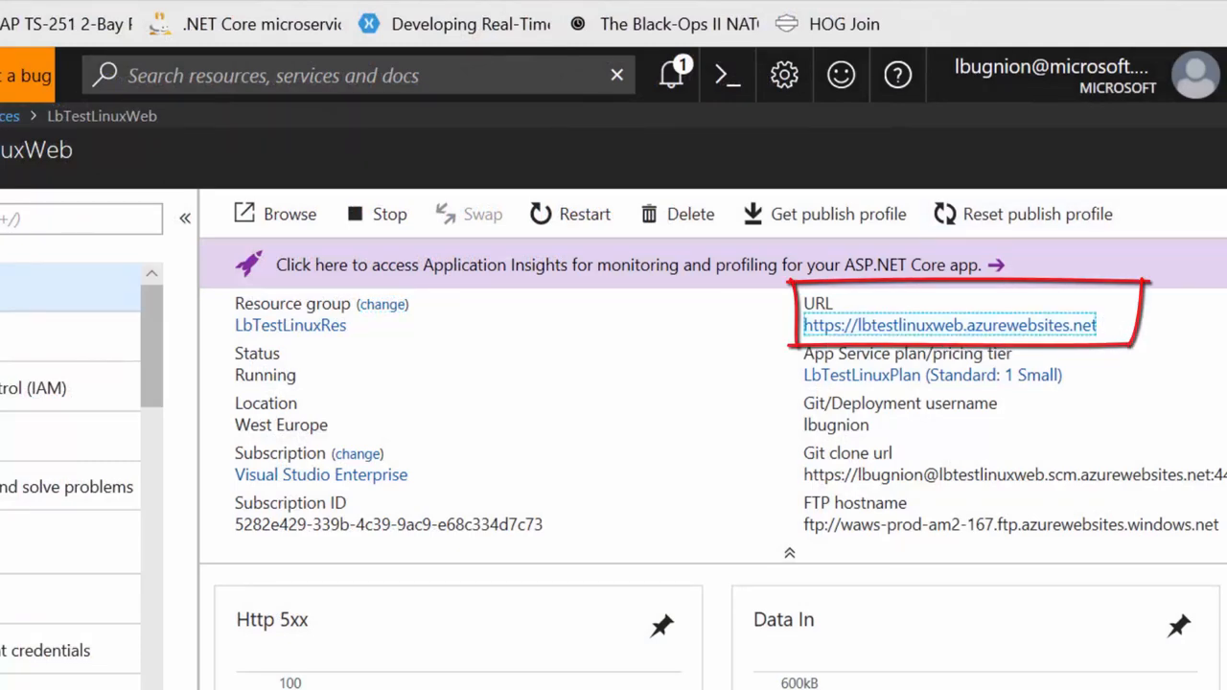
Check the web app URL in the portal, then launch VS Code on the project with code
{"action": "left_click", "coordinate": [951, 322]}
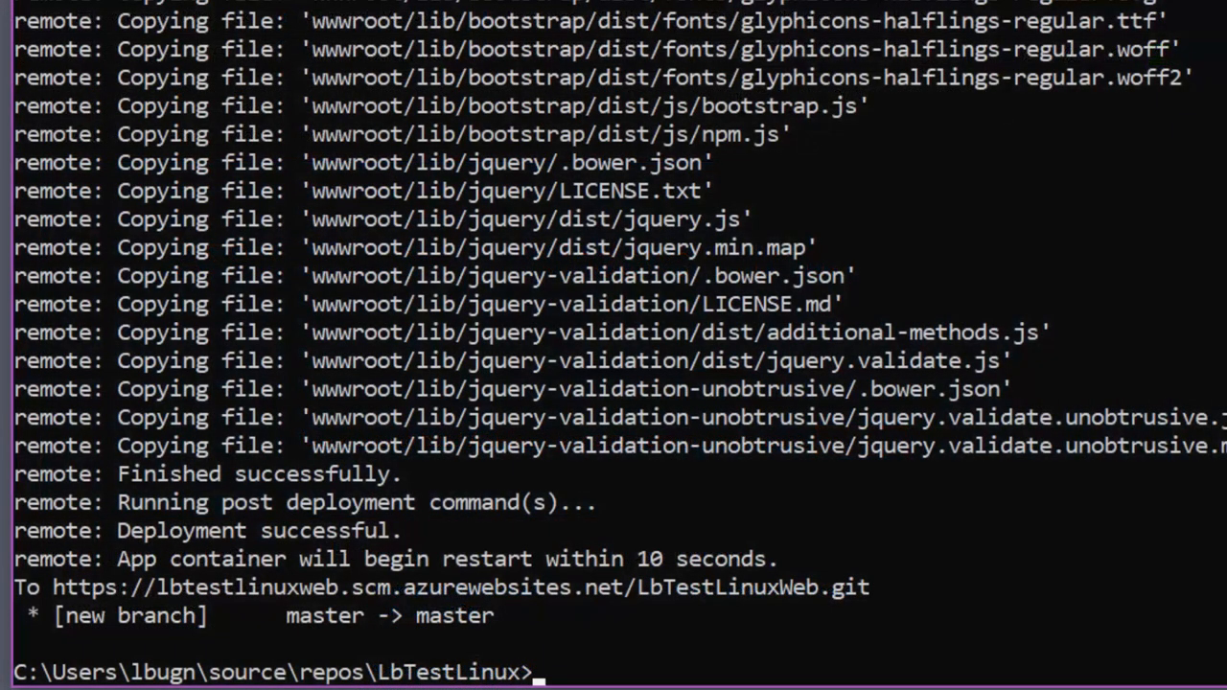
{"action": "type", "text": "code ."}
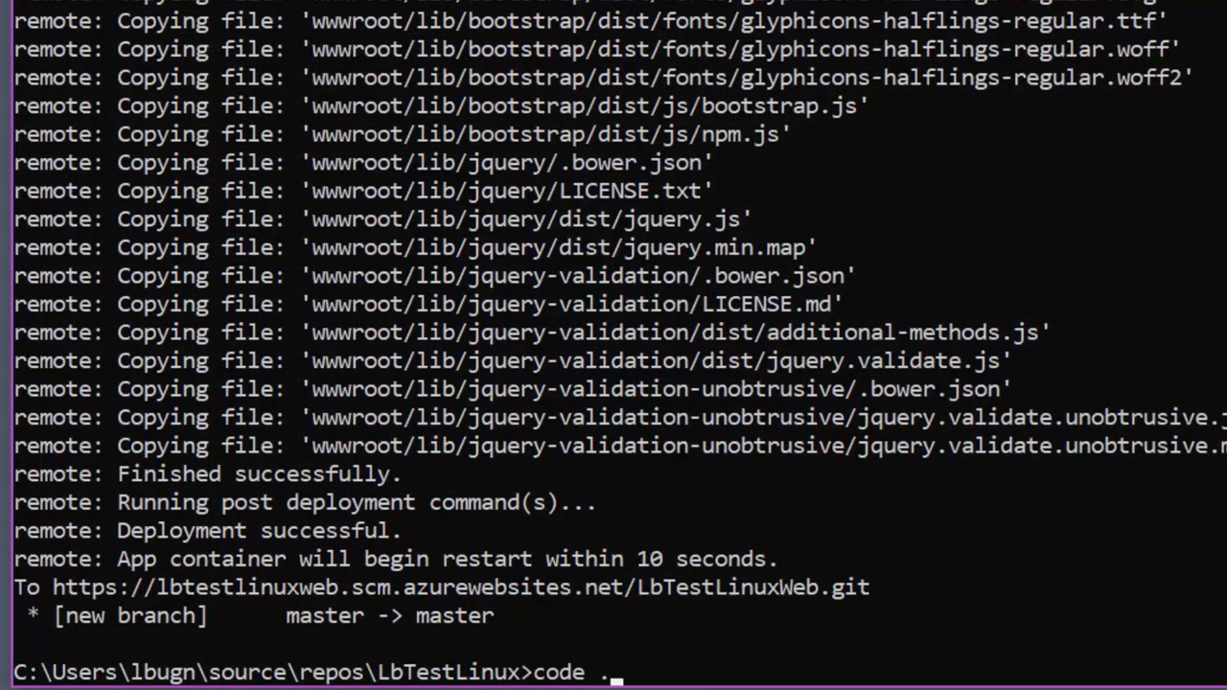
{"action": "key", "text": "Enter"}
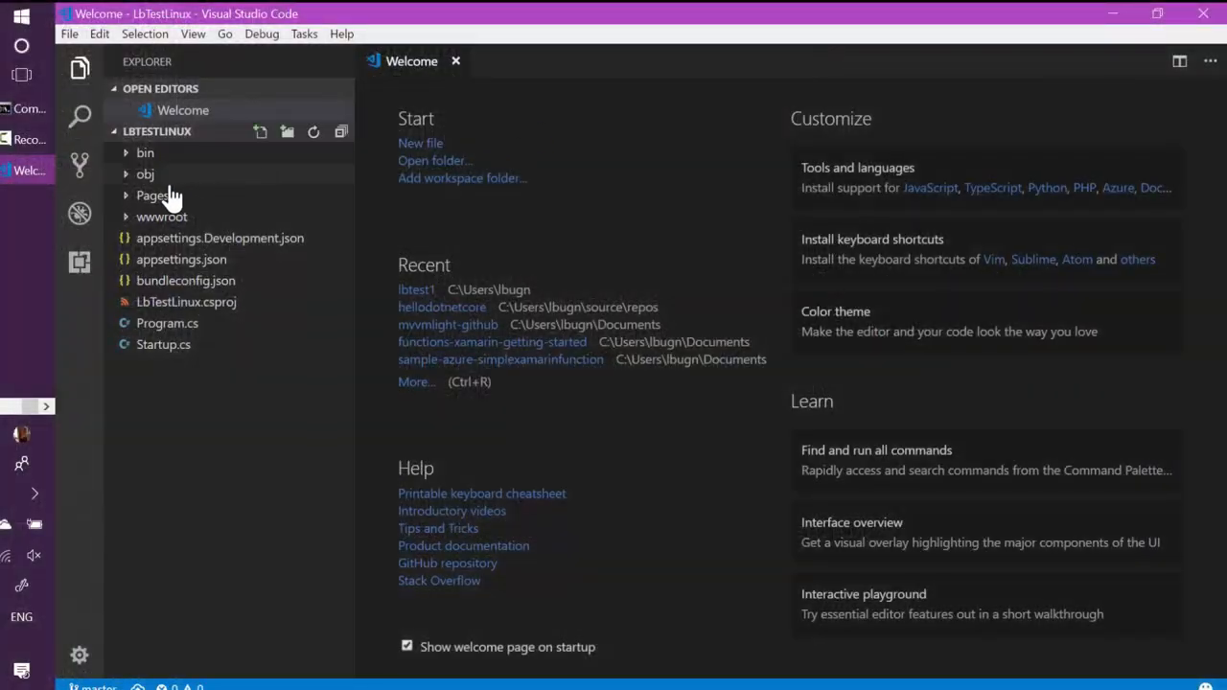
Edit About.cshtml's paragraph to 'Hello Azure and Linux!!' and view the source control changes
{"action": "left_click", "coordinate": [146, 196]}
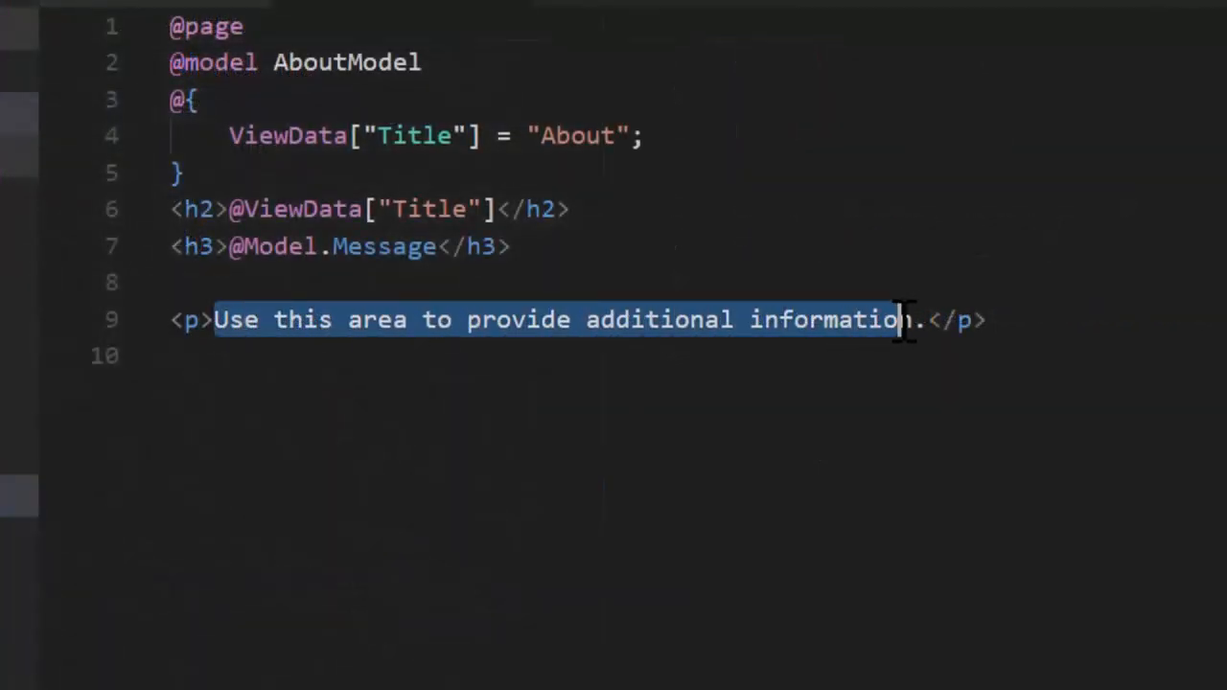
{"action": "type", "text": "Hel.</p>"}
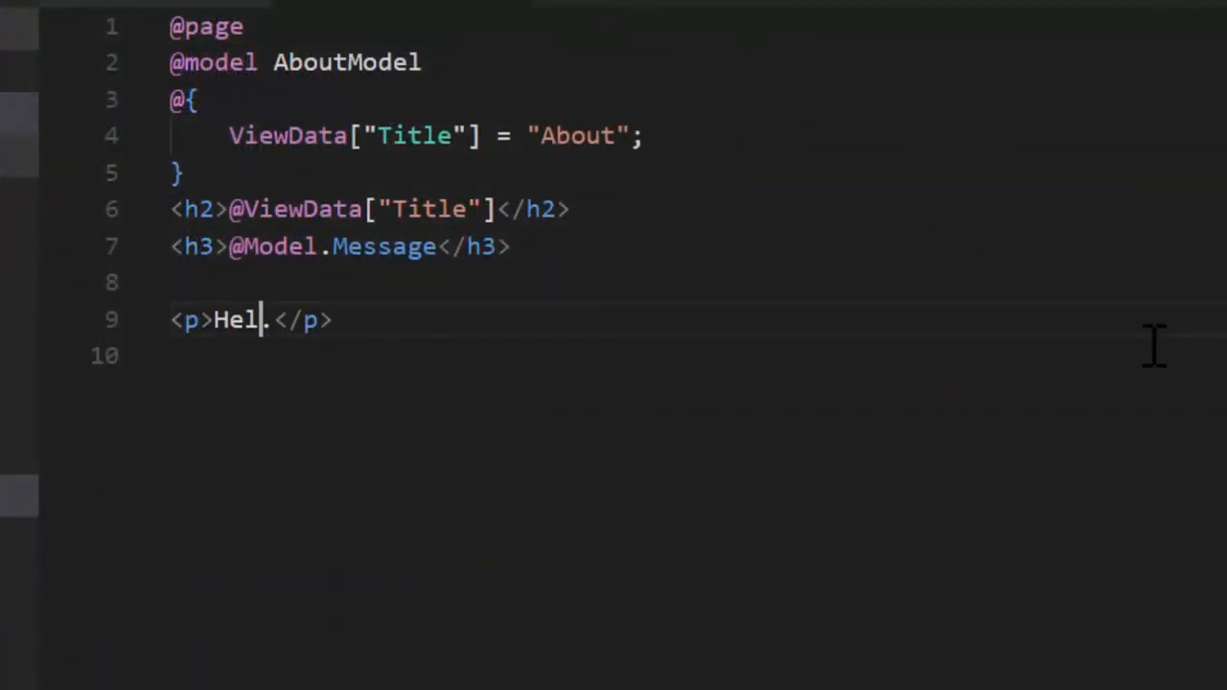
{"action": "type", "text": "lo Azure"}
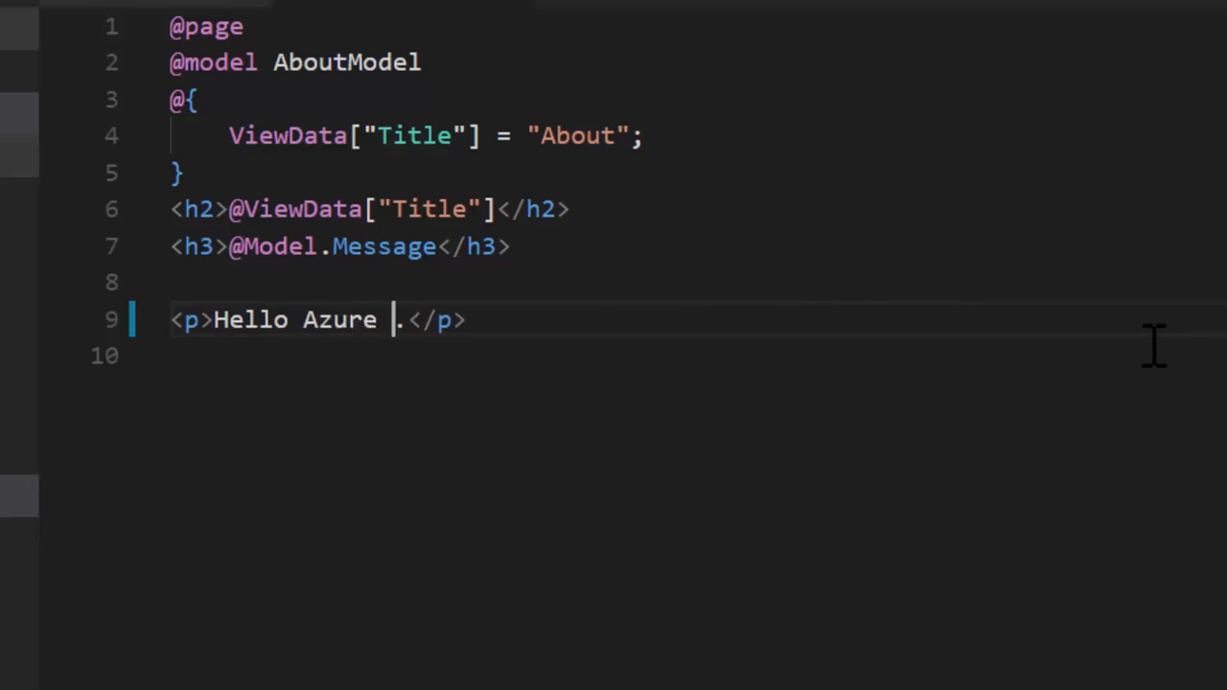
{"action": "type", "text": "and Linux!!"}
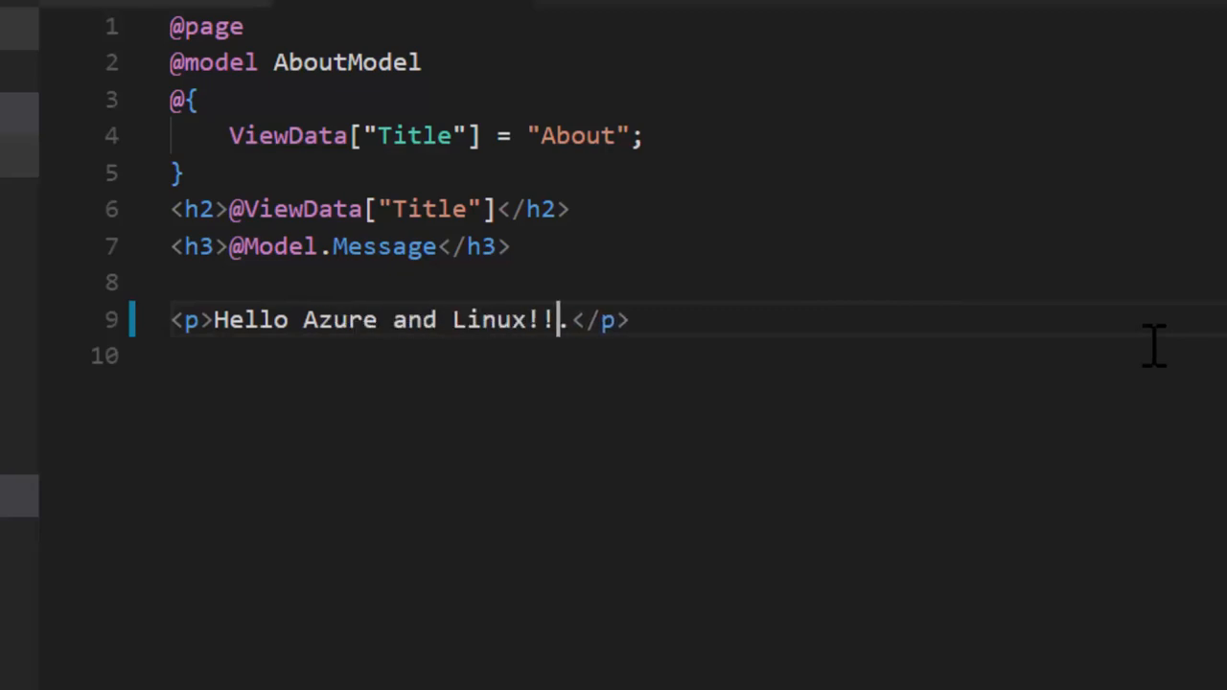
{"action": "left_click", "coordinate": [157, 326]}
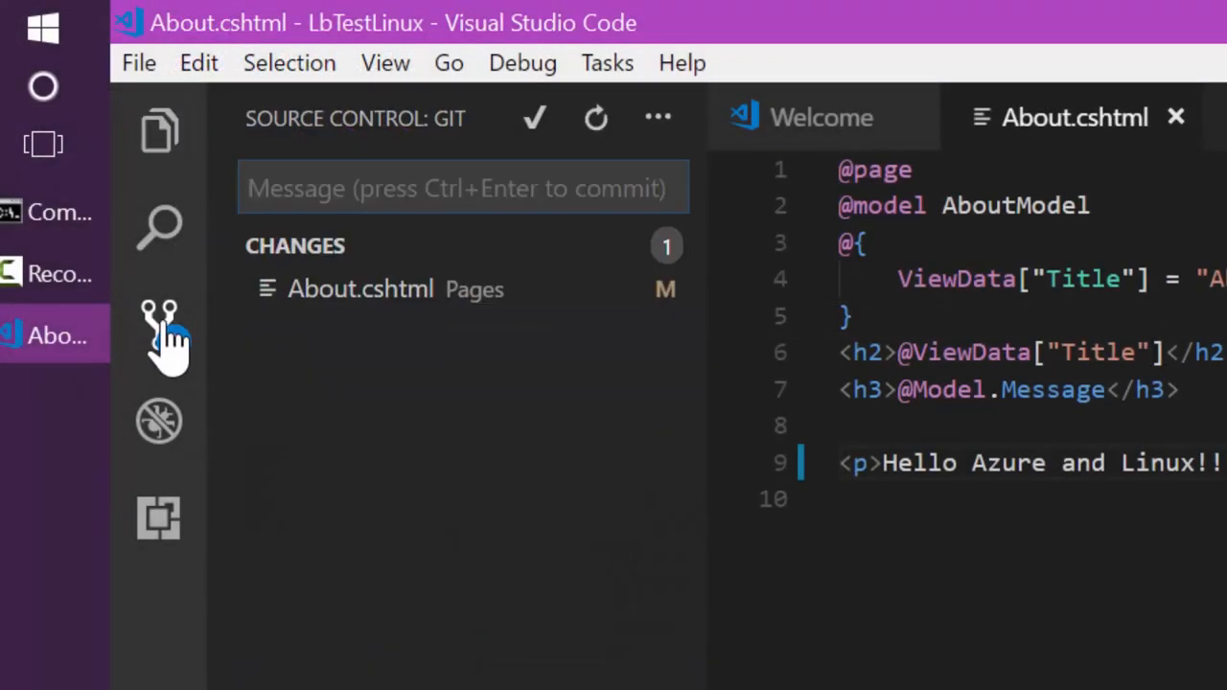
Commit About.cshtml with message 'Changed about message' and verify the live About page shows 'Hello Azure and Linux!!'
{"action": "type", "text": "Changed about message"}
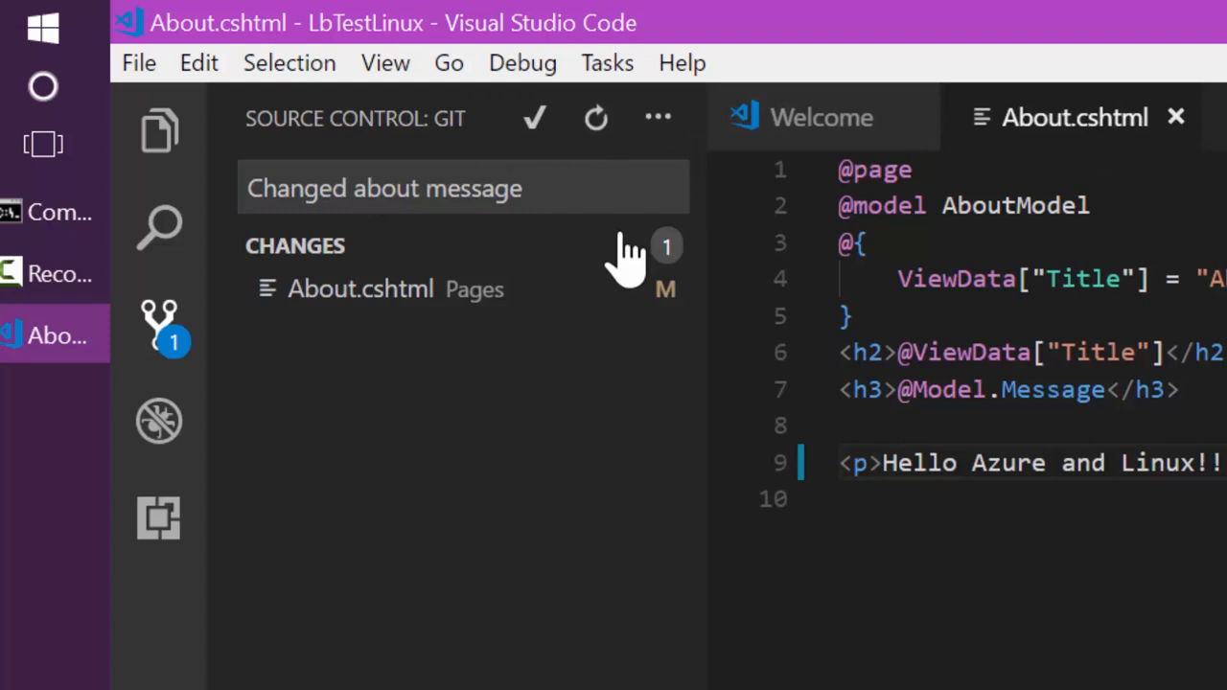
{"action": "left_click", "coordinate": [629, 288]}
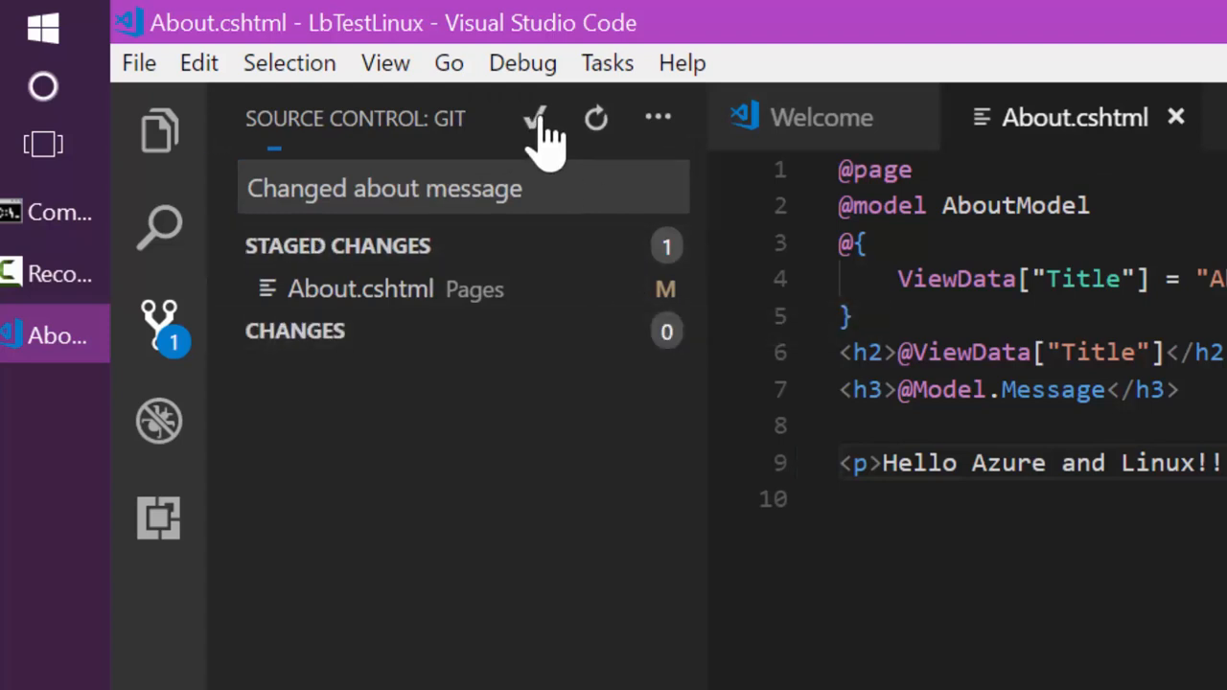
{"action": "left_click", "coordinate": [537, 118]}
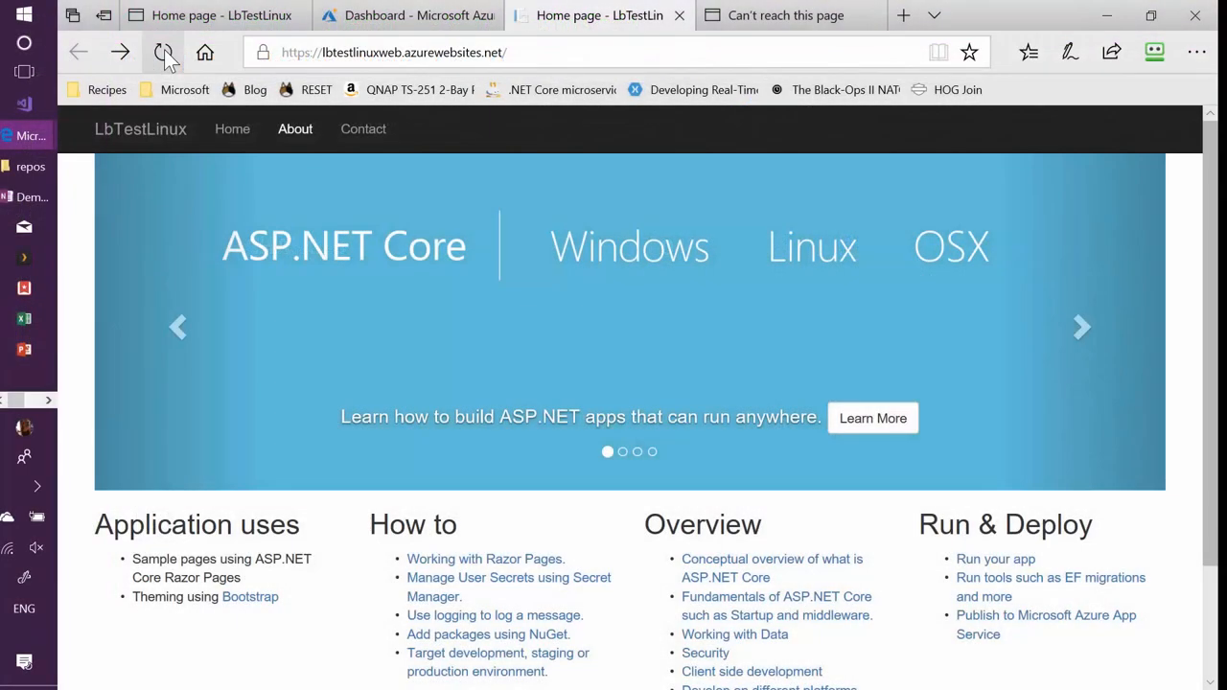
{"action": "left_click", "coordinate": [295, 129]}
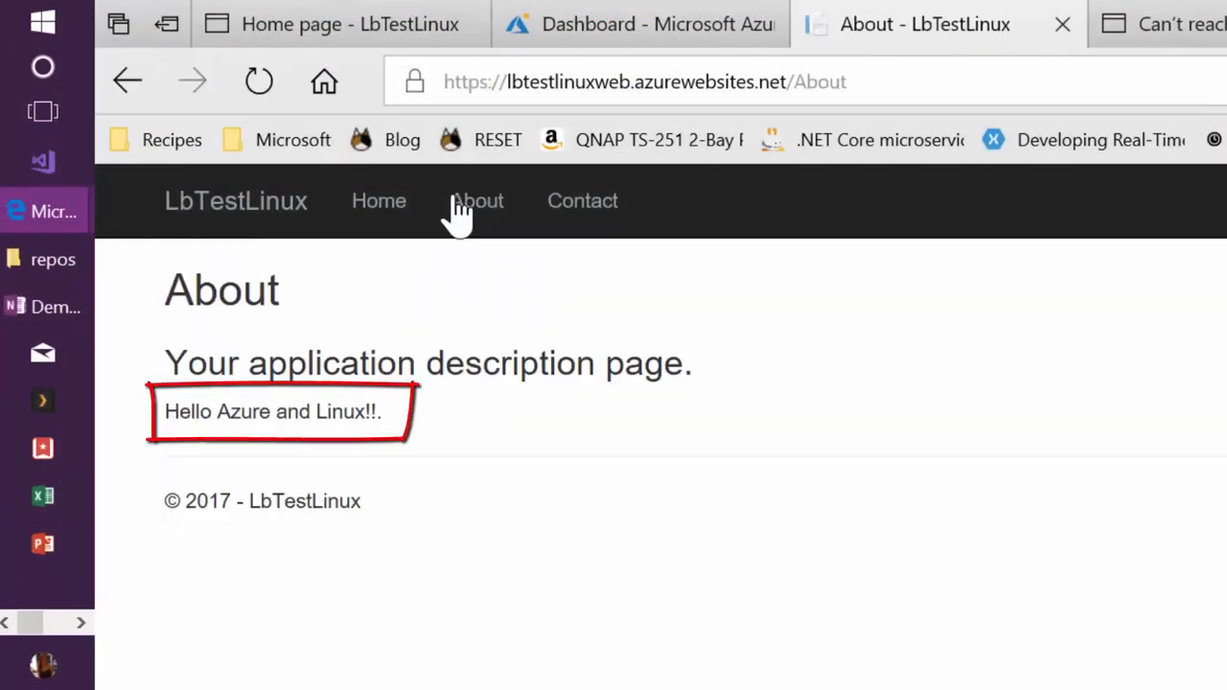